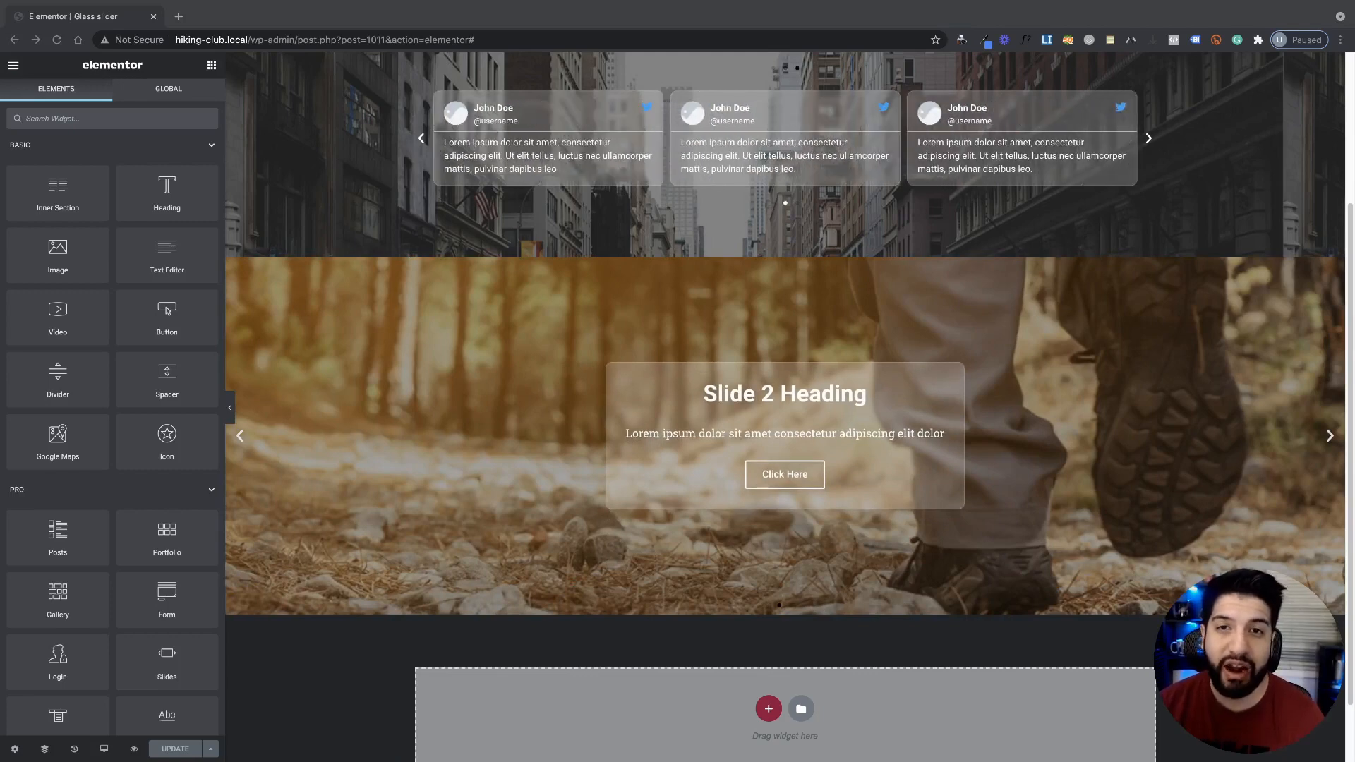
# - Get glassmorphism.com's frosted-glass CSS (4px blur, 0.25 transparency) in a new tab, then return to Elementor
pyautogui.click(240, 434)
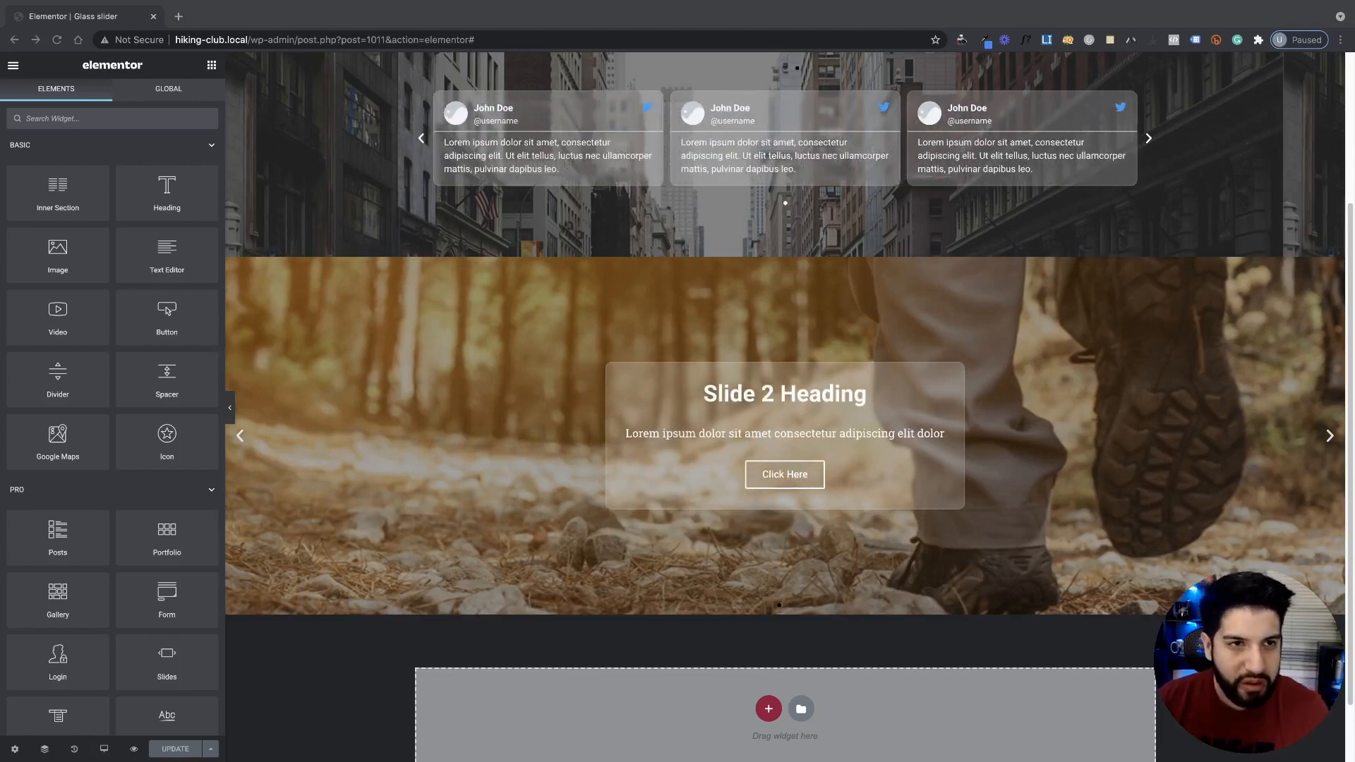
pyautogui.moveTo(328, 354)
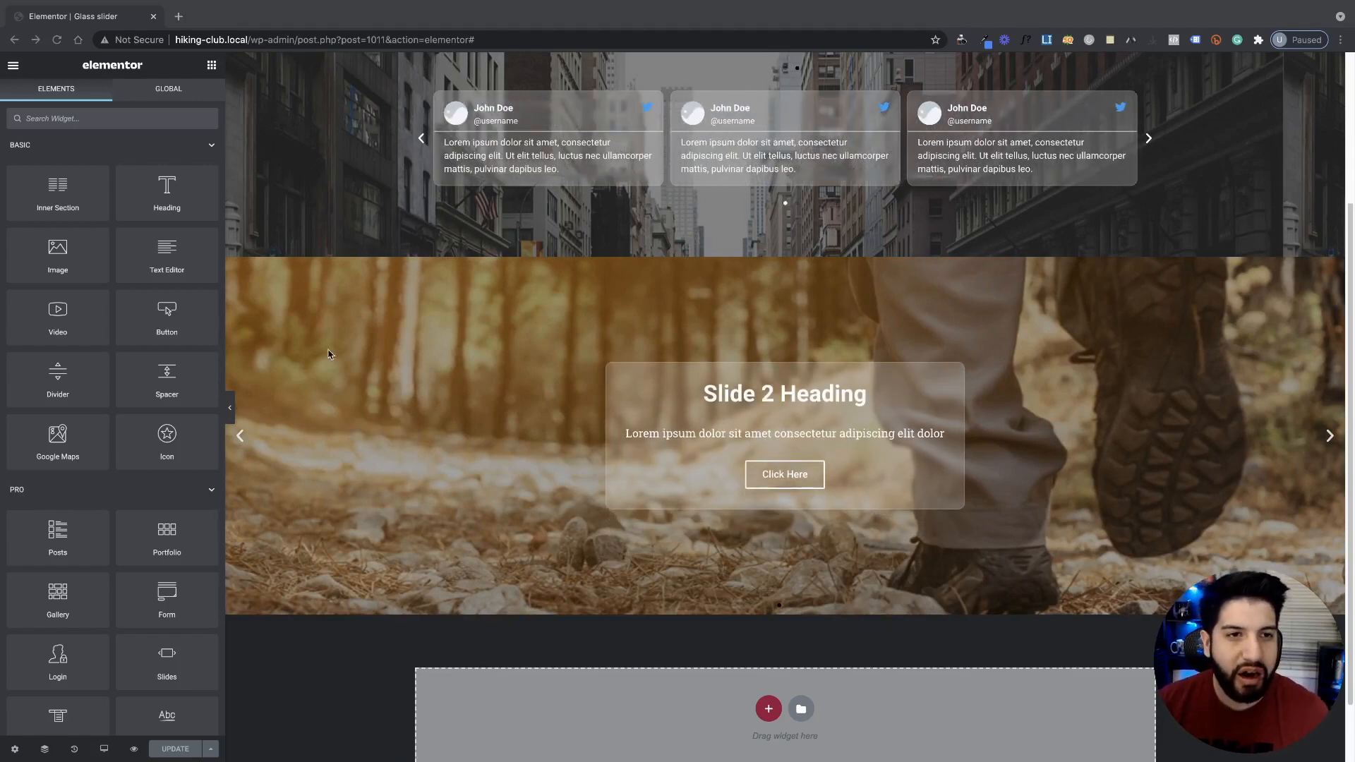
pyautogui.click(179, 16)
pyautogui.write('glas')
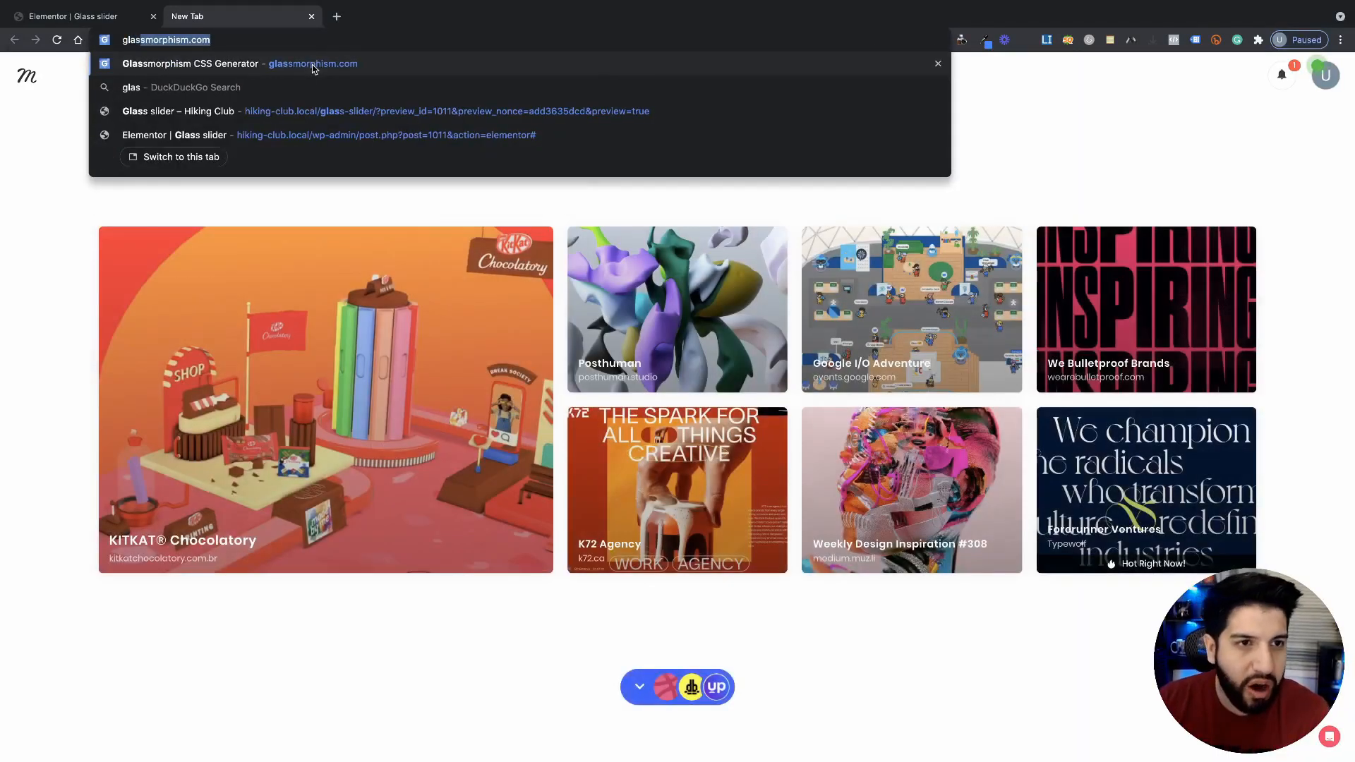
pyautogui.click(242, 63)
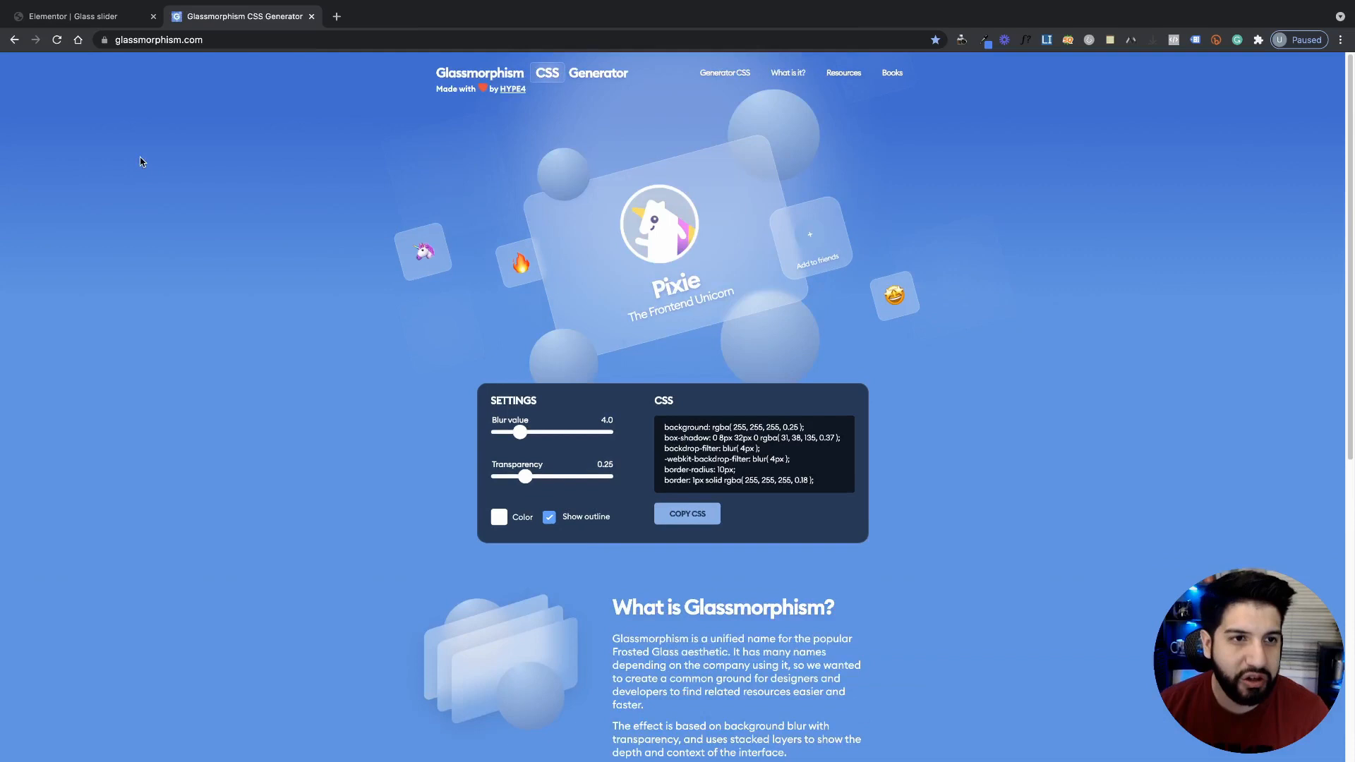
pyautogui.moveTo(170, 141)
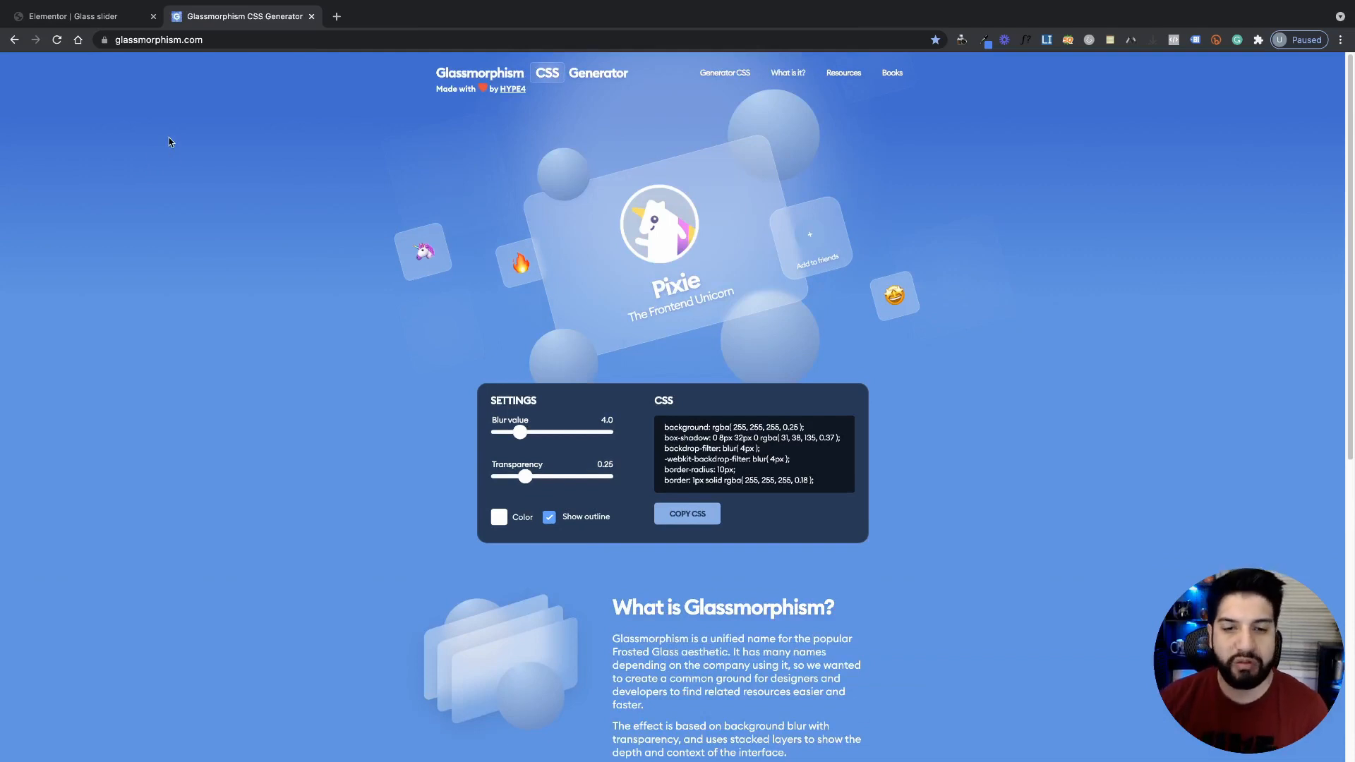
pyautogui.moveTo(748, 469)
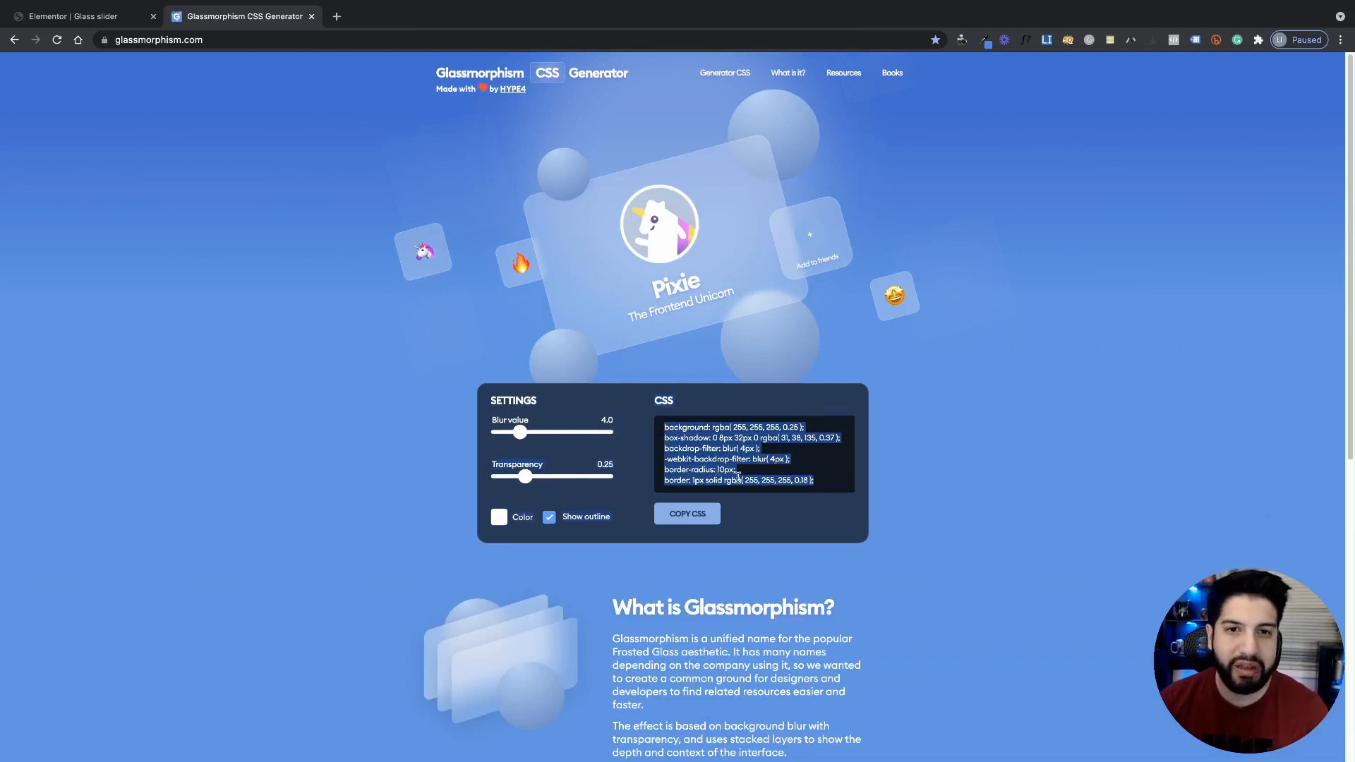
pyautogui.click(77, 15)
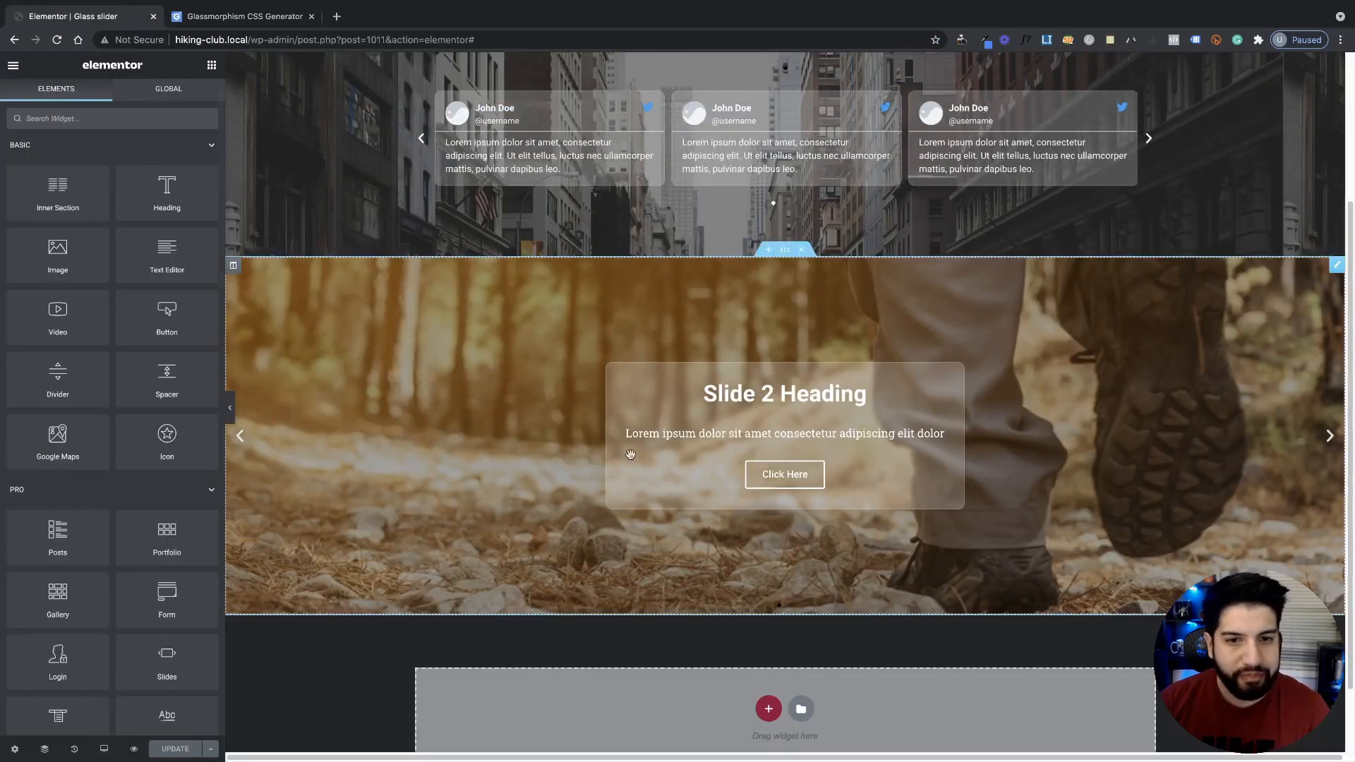
# - Paste the city-background section below the hiking slide and remove its testimonial carousels
pyautogui.scroll(3)
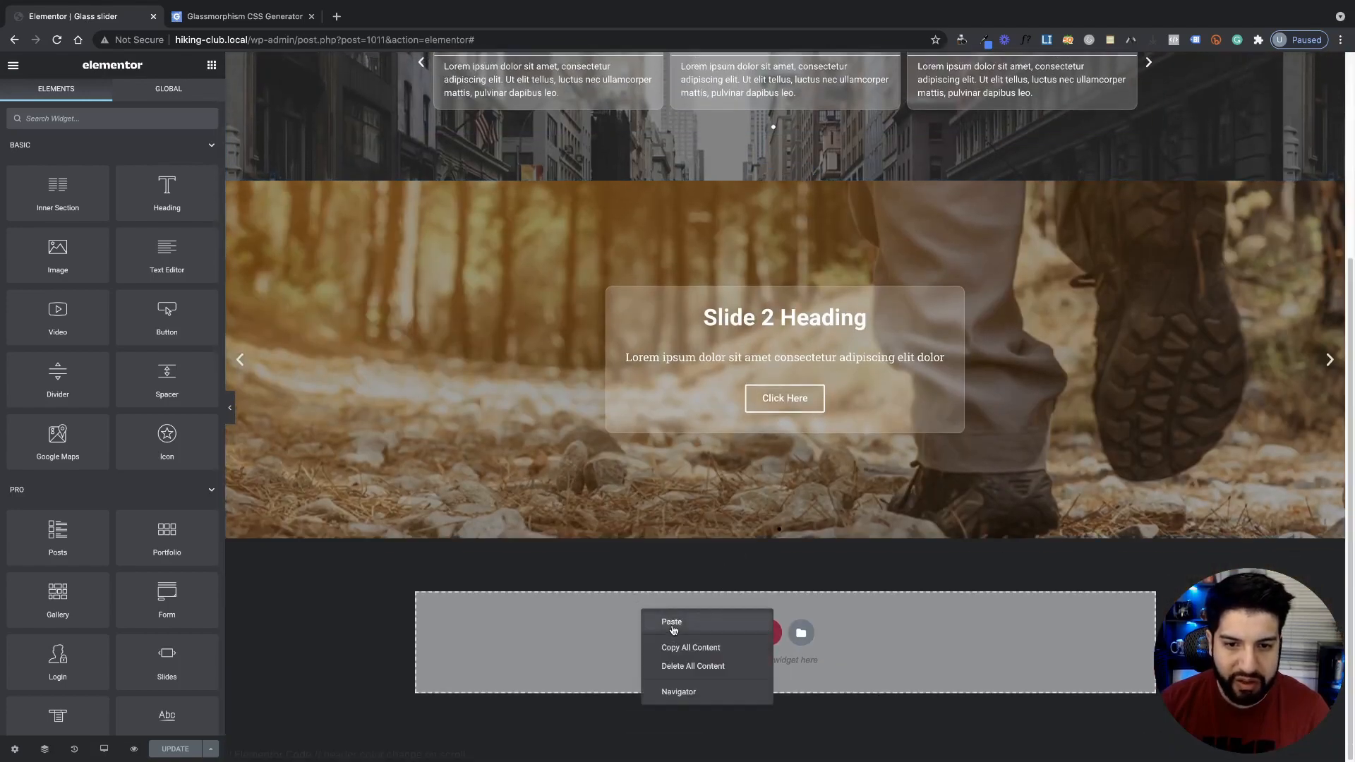
pyautogui.click(671, 621)
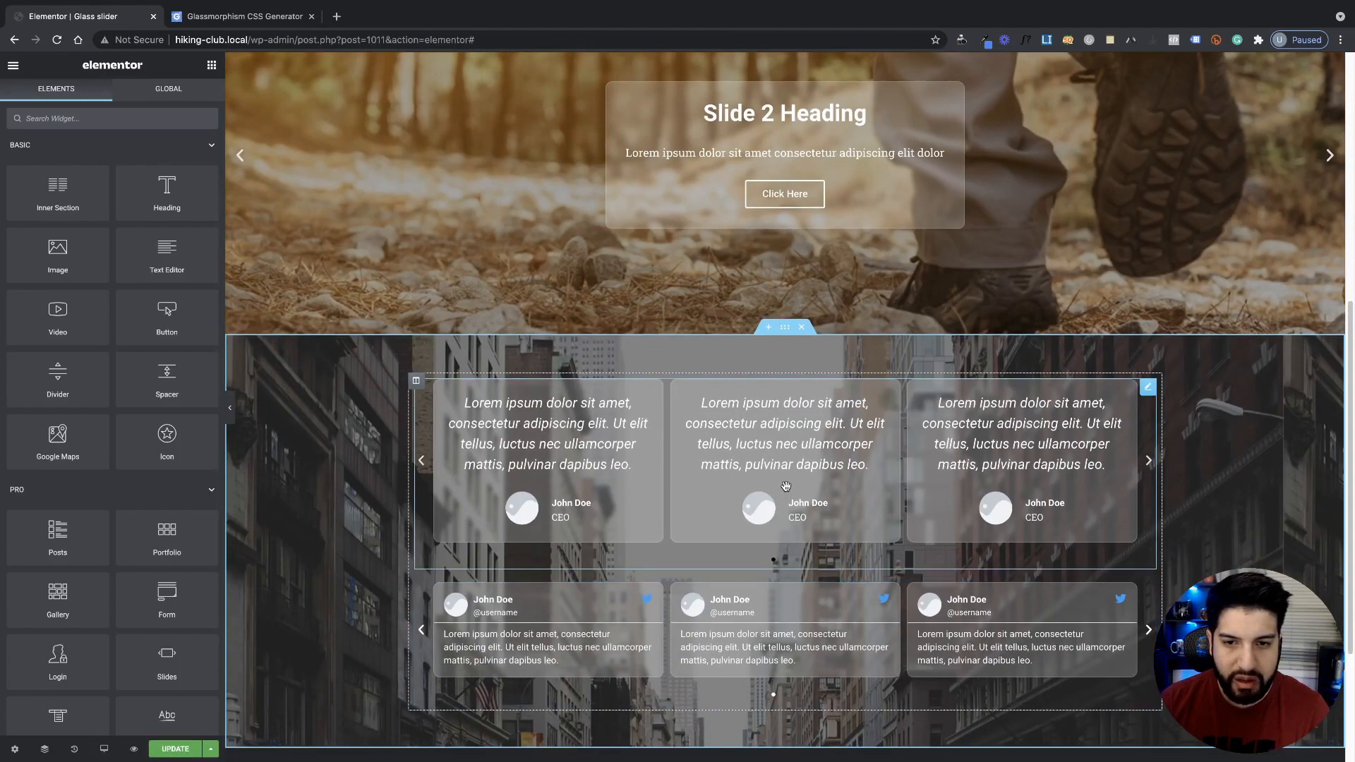
pyautogui.rightClick(784, 484)
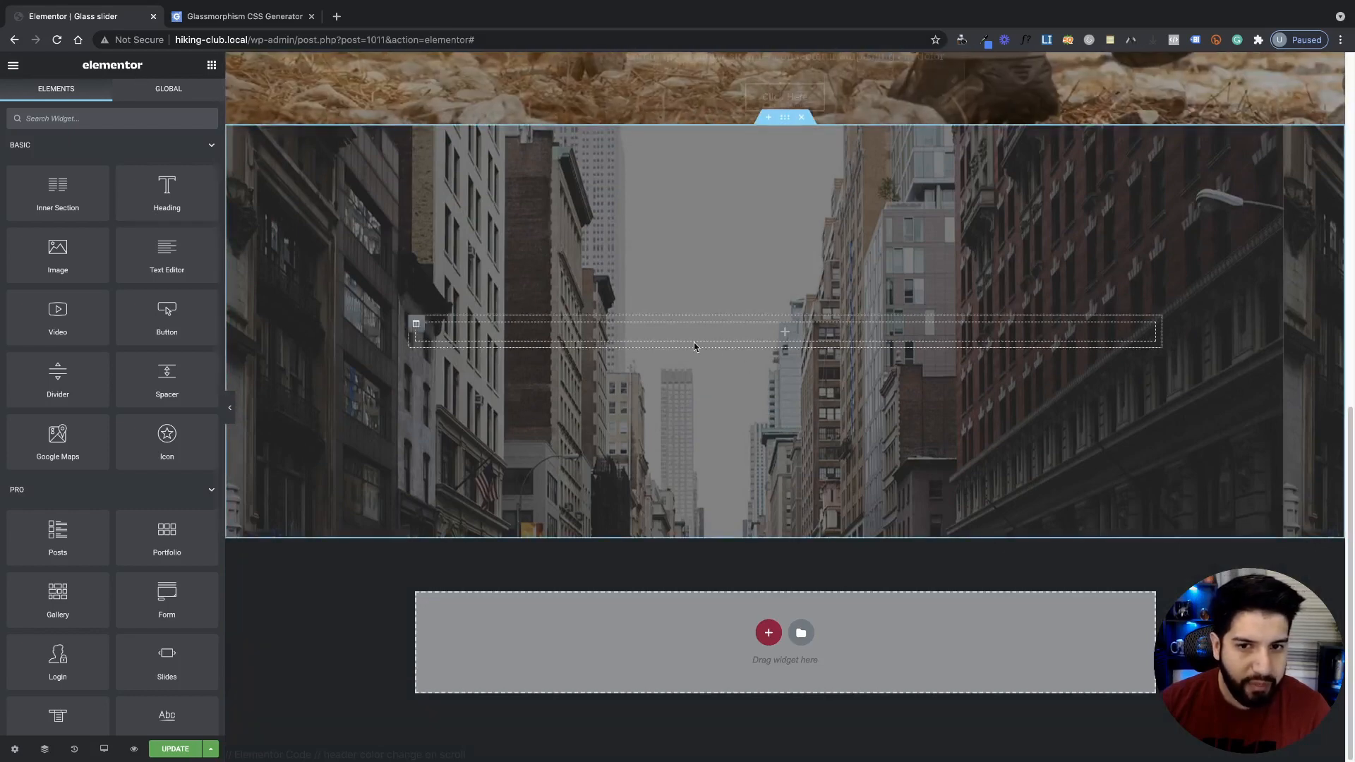
# - Drag a Flip Box from the 'flip' widget search into the empty column and show its Advanced settings
pyautogui.write('fl')
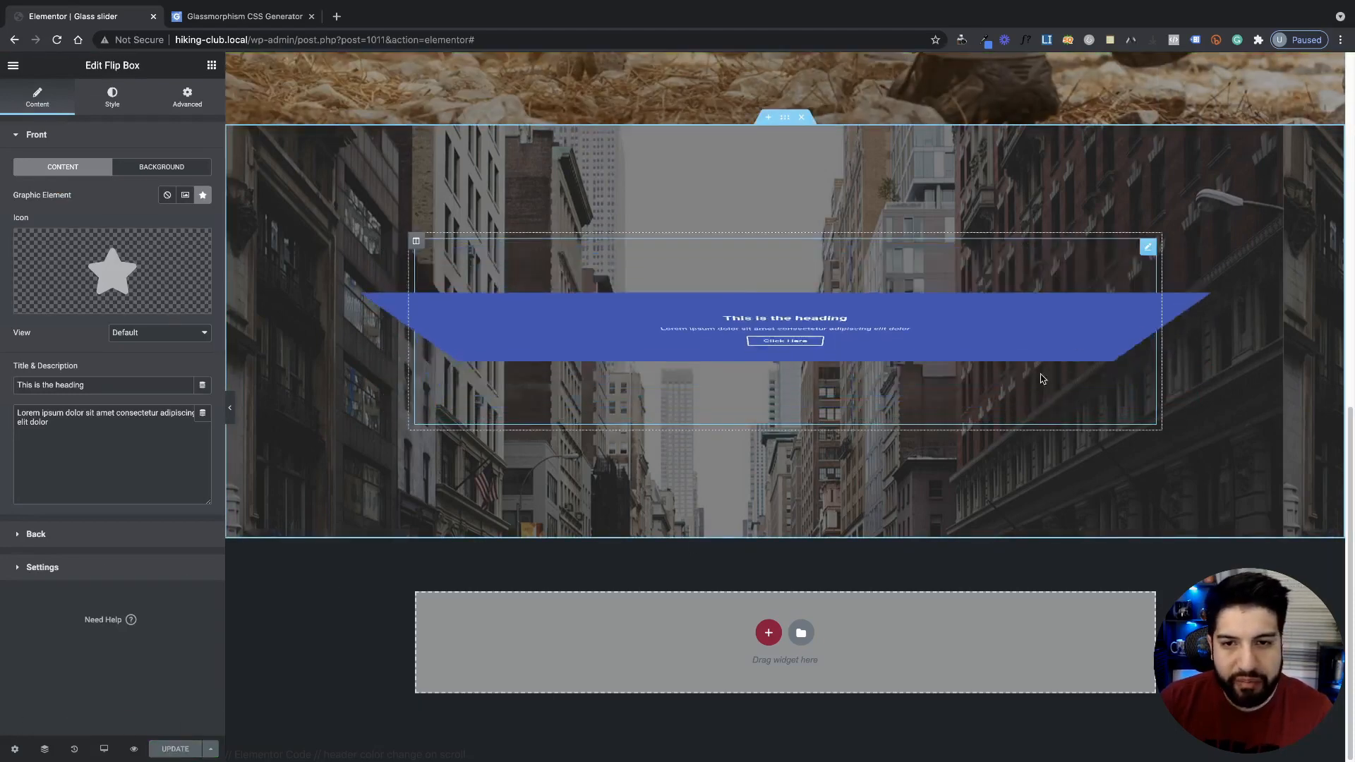
pyautogui.moveTo(1117, 531)
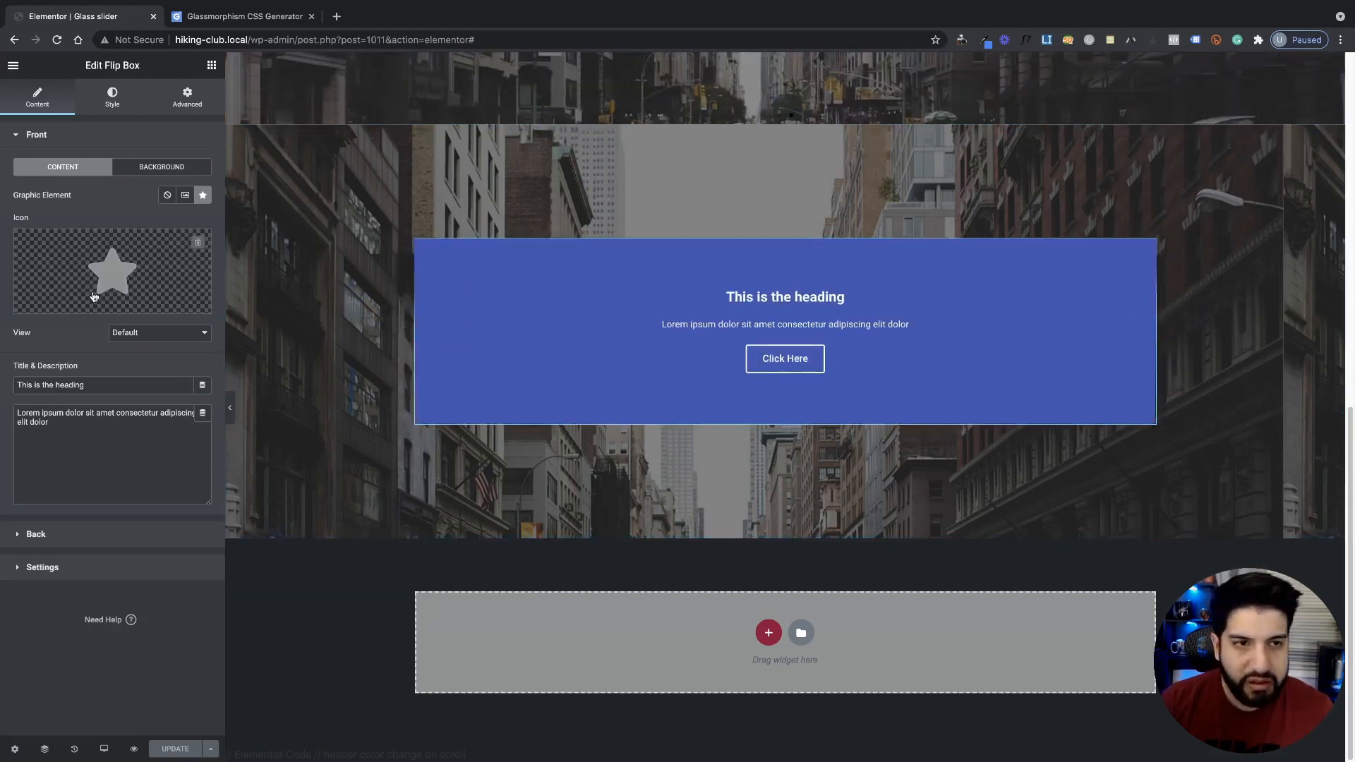
pyautogui.click(187, 96)
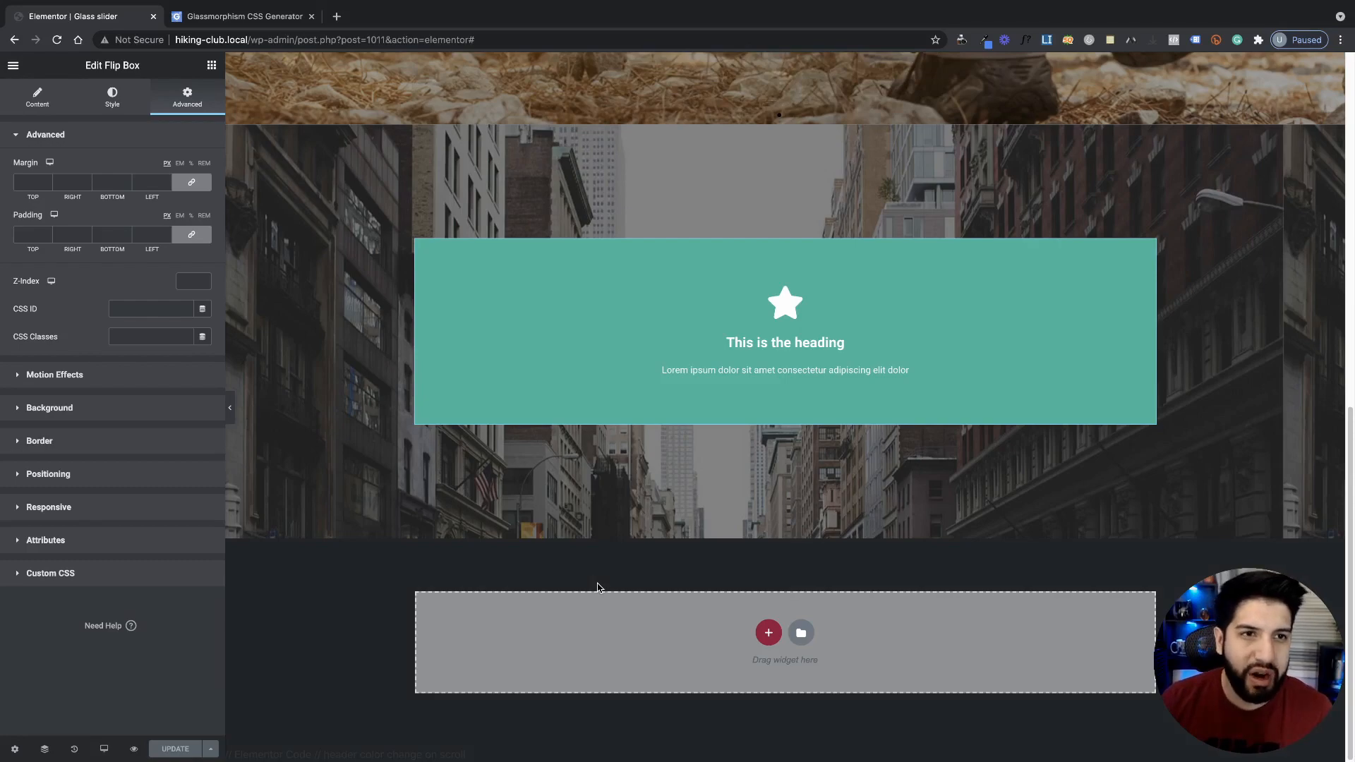
# - Expand the Flip Box's Custom CSS field and bring up the notes listing flip-box selectors
pyautogui.scroll(3)
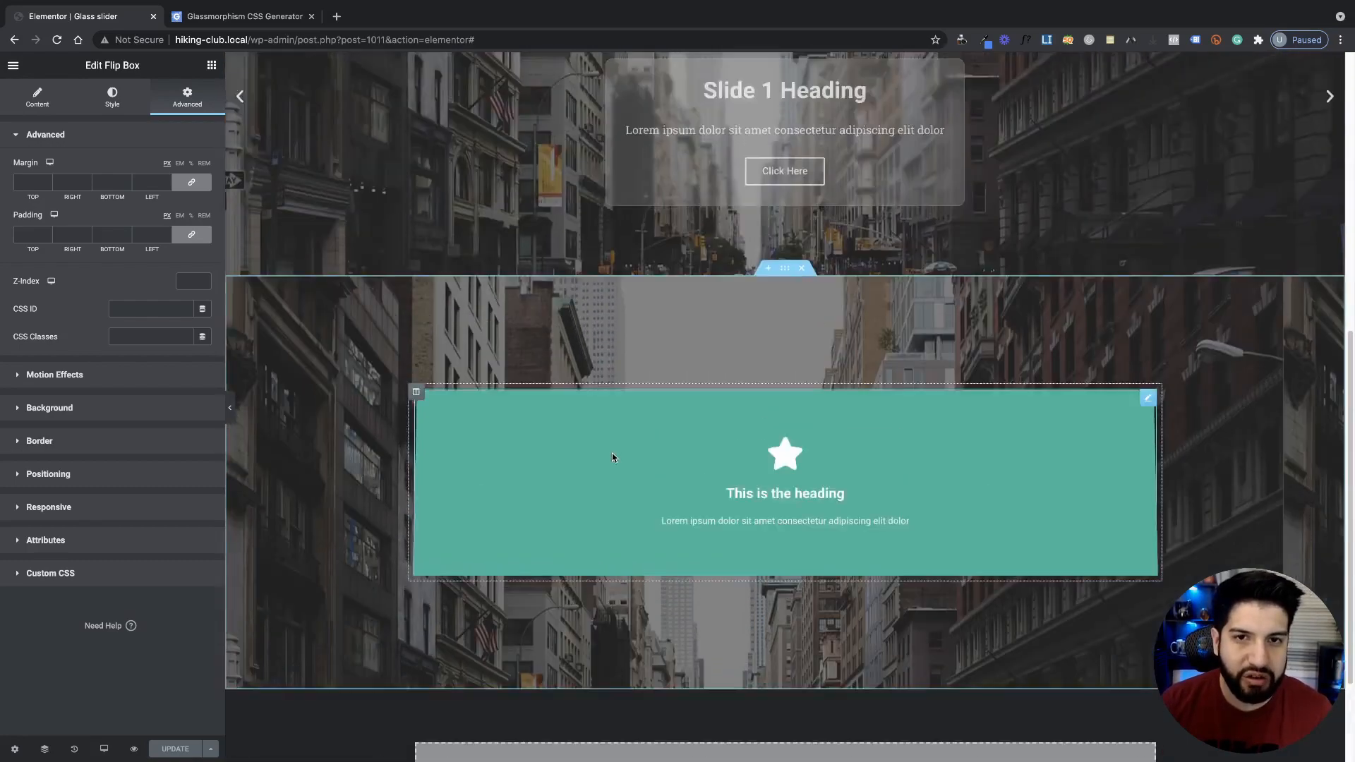
pyautogui.scroll(-3)
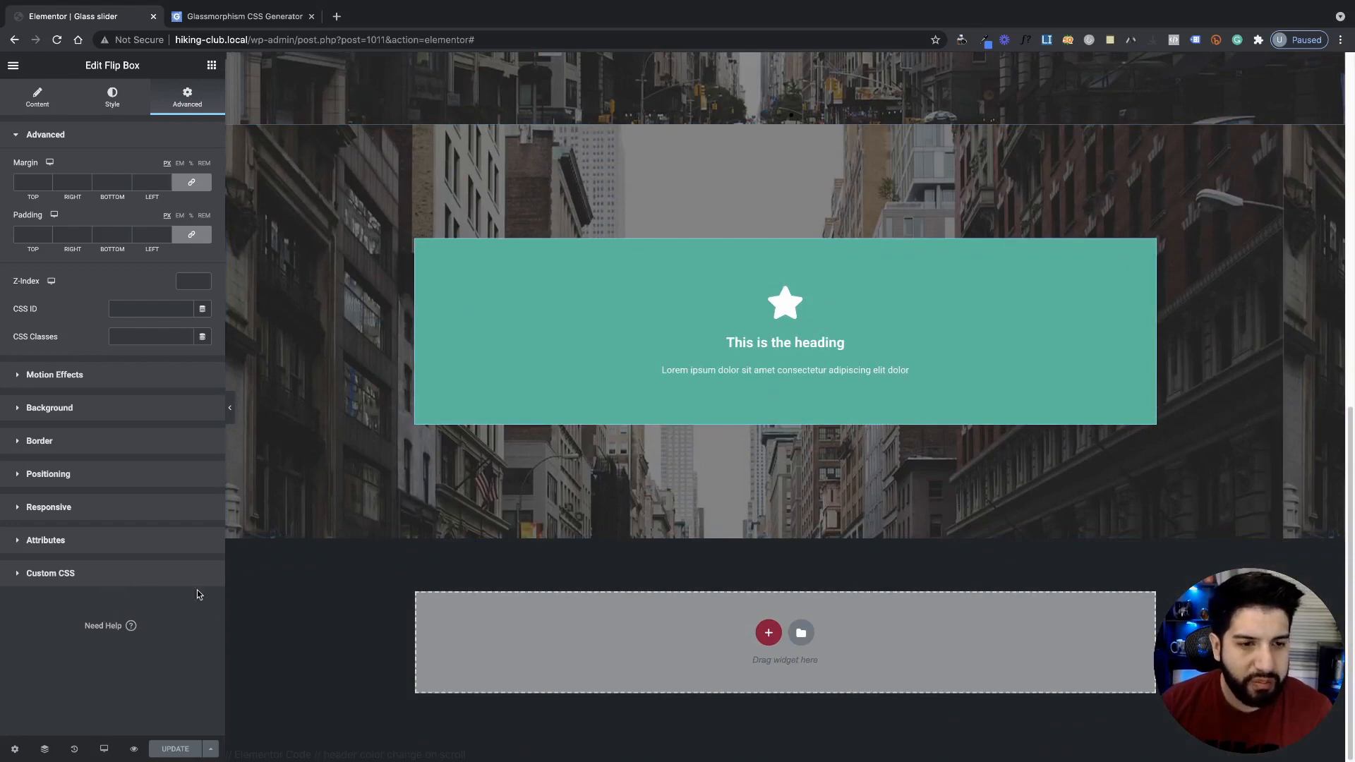
pyautogui.click(50, 573)
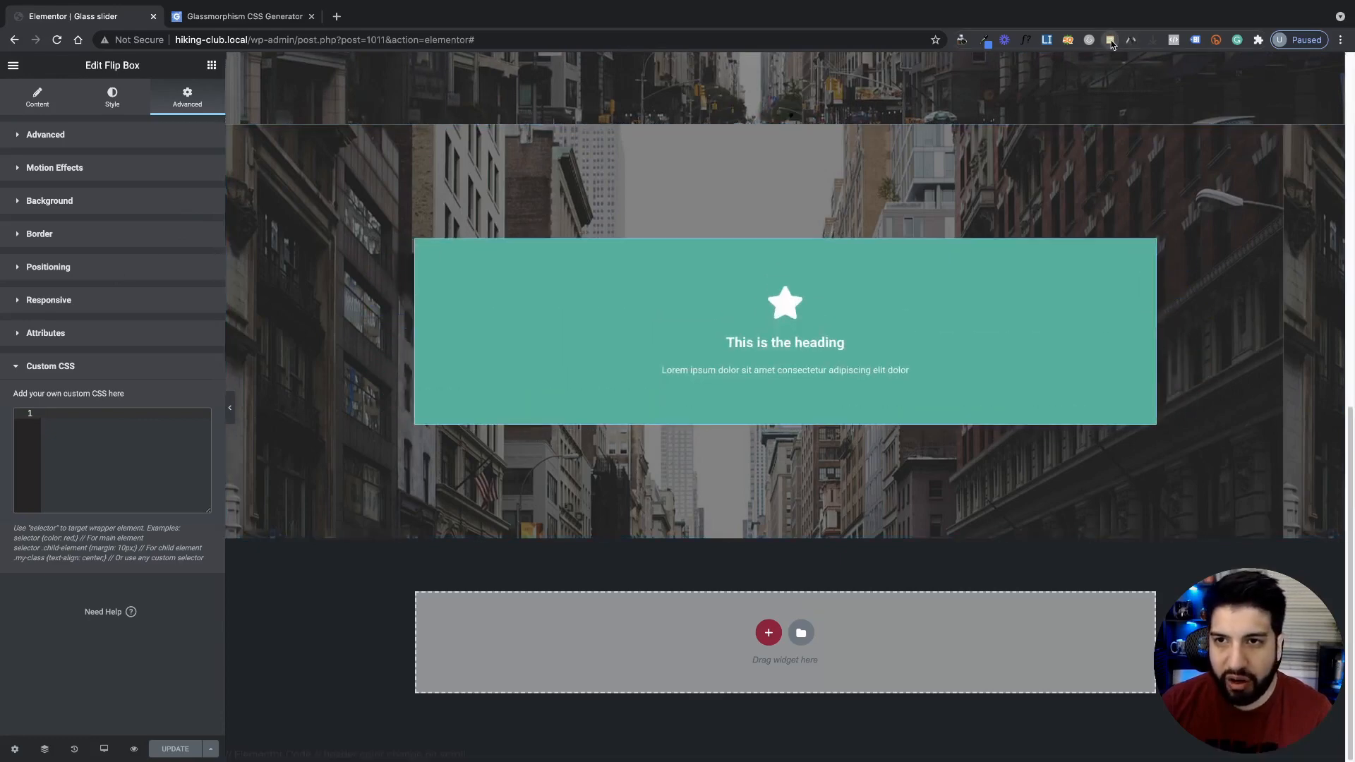
pyautogui.click(1110, 39)
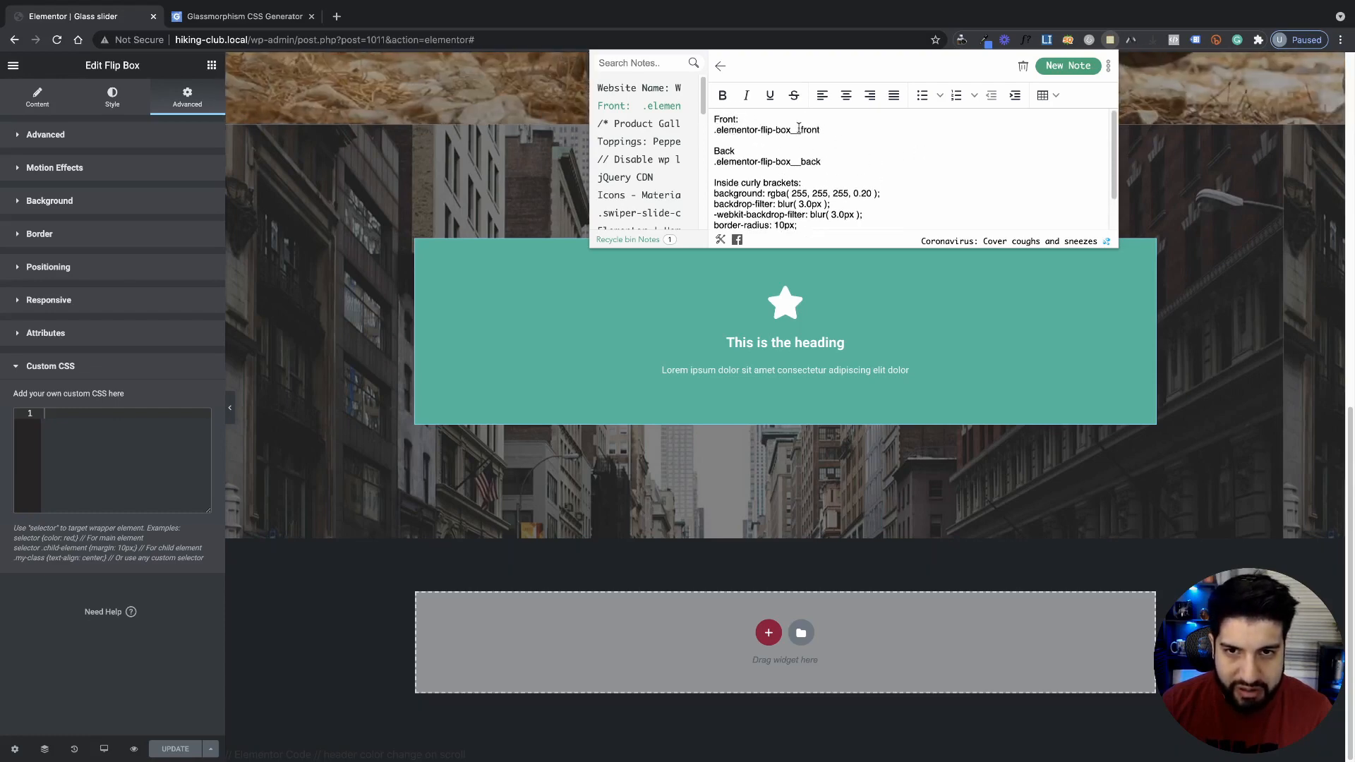
# - Add an empty `.elementor-flip-box__front { }` rule to the Flip Box custom CSS
pyautogui.doubleClick(765, 130)
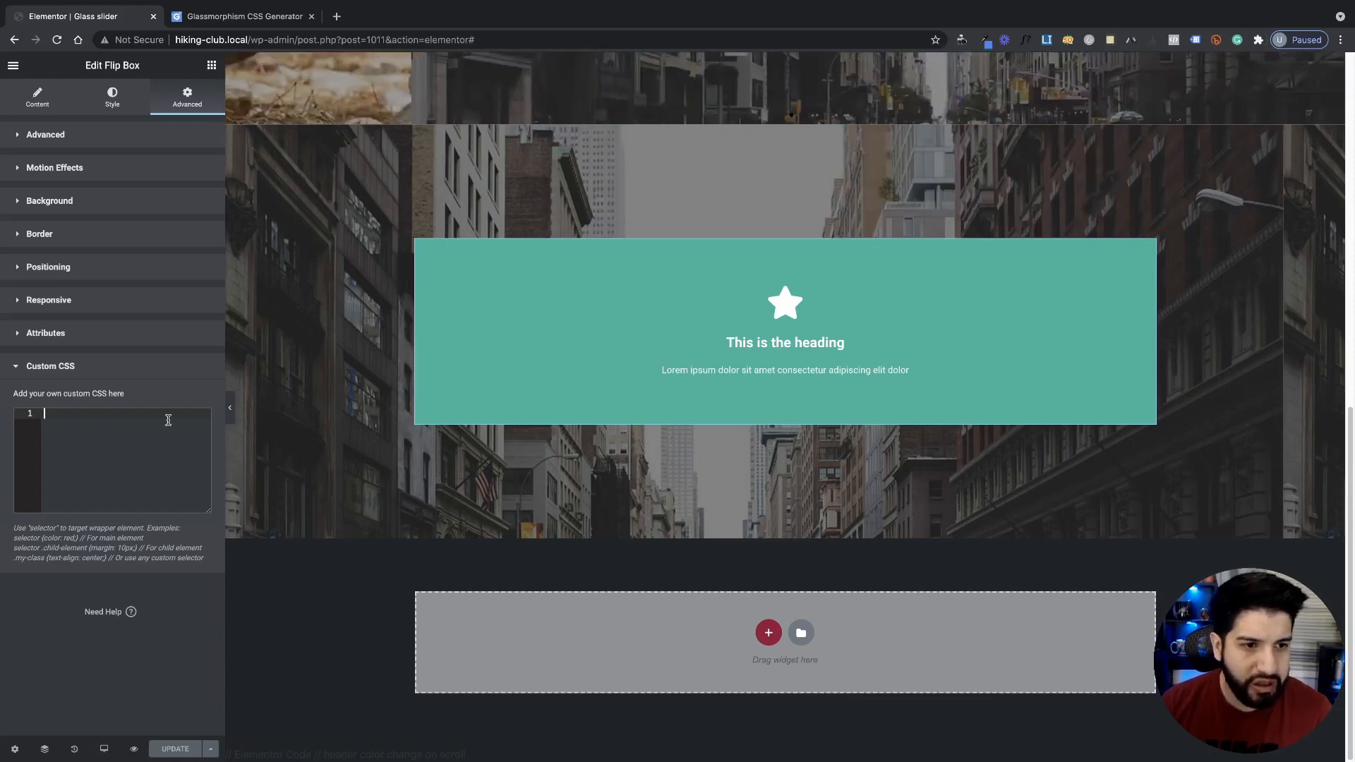
pyautogui.write('.elementor-flip-box__front')
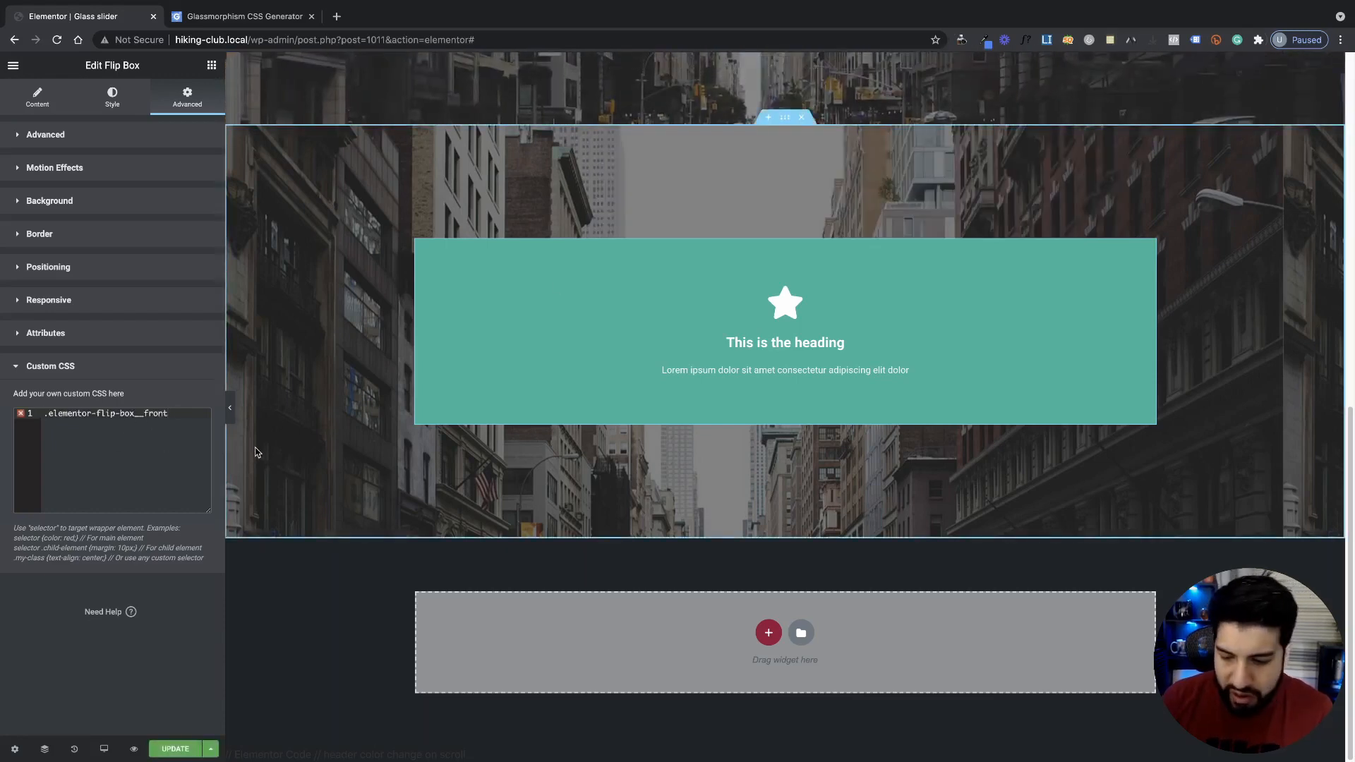
pyautogui.write('{}')
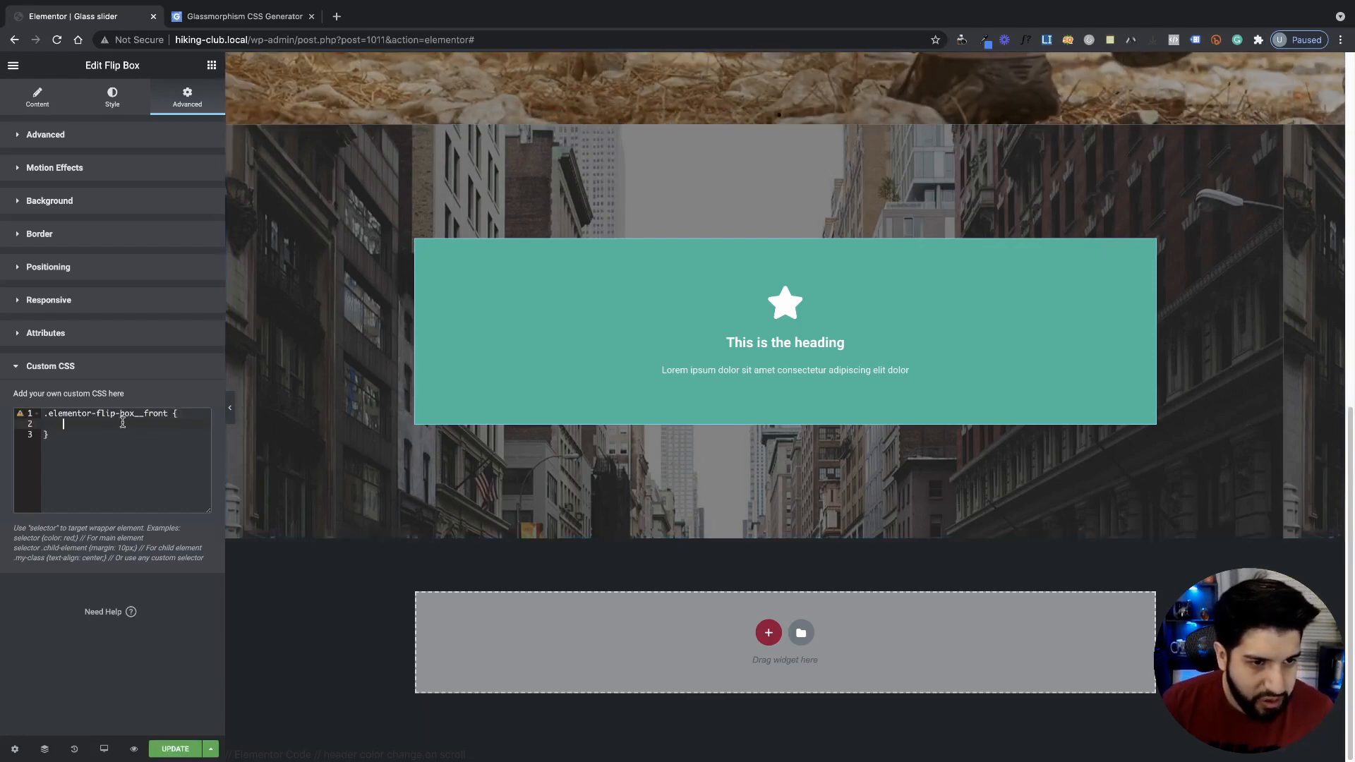
pyautogui.click(242, 15)
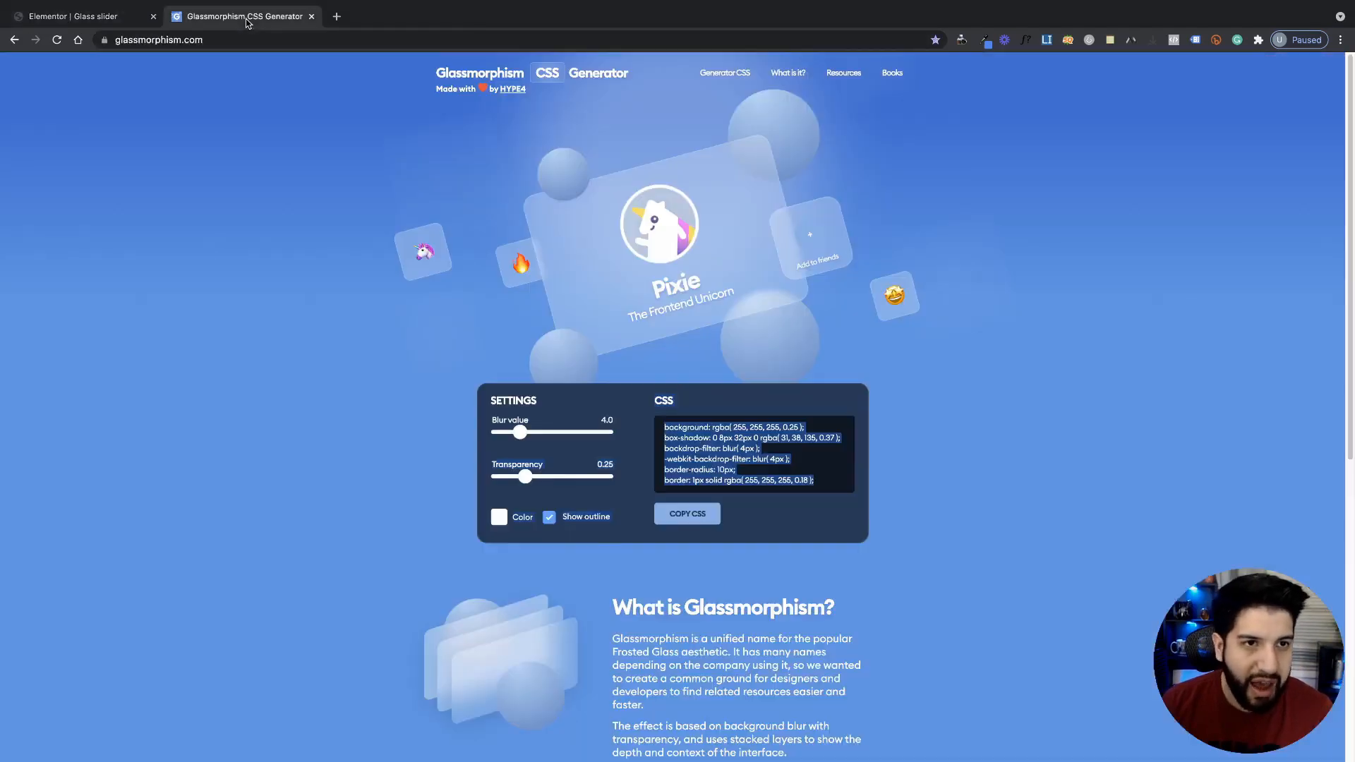
pyautogui.moveTo(538, 247)
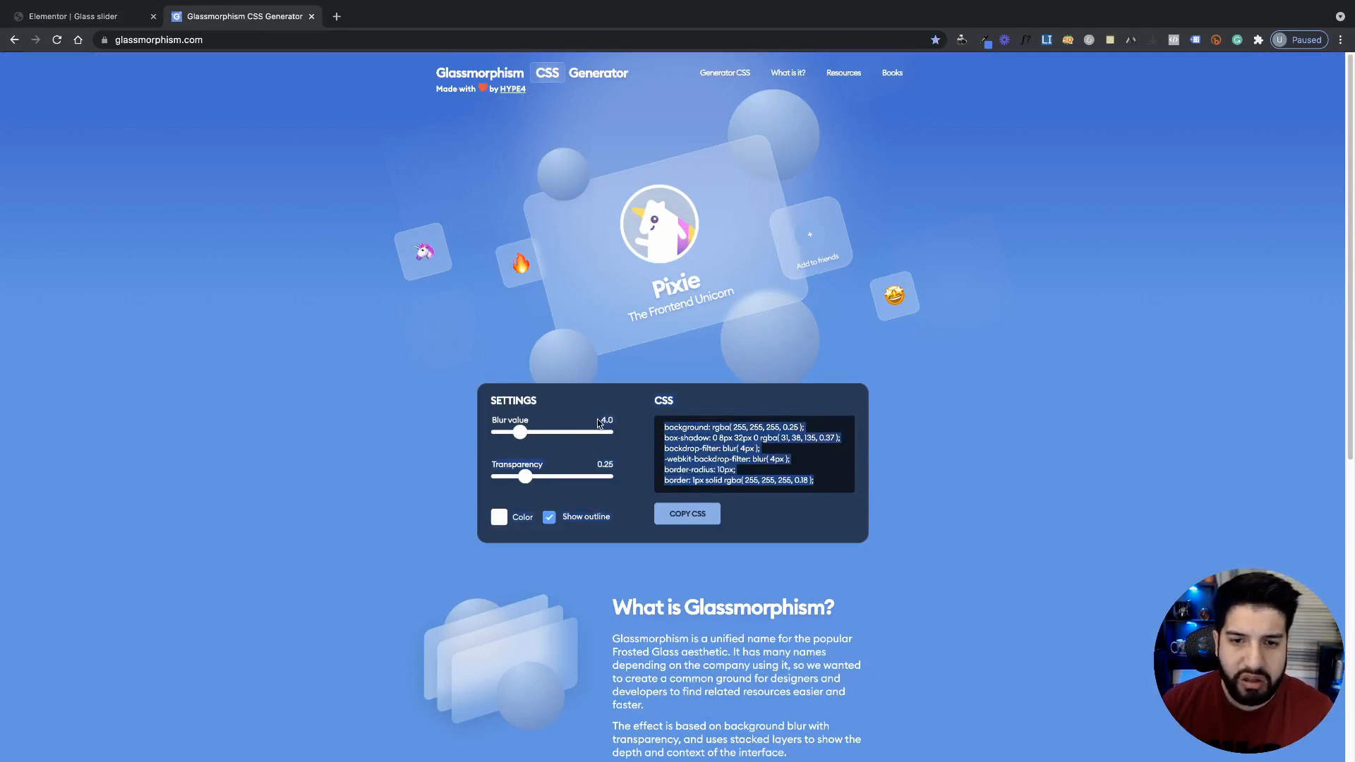
pyautogui.moveTo(288, 256)
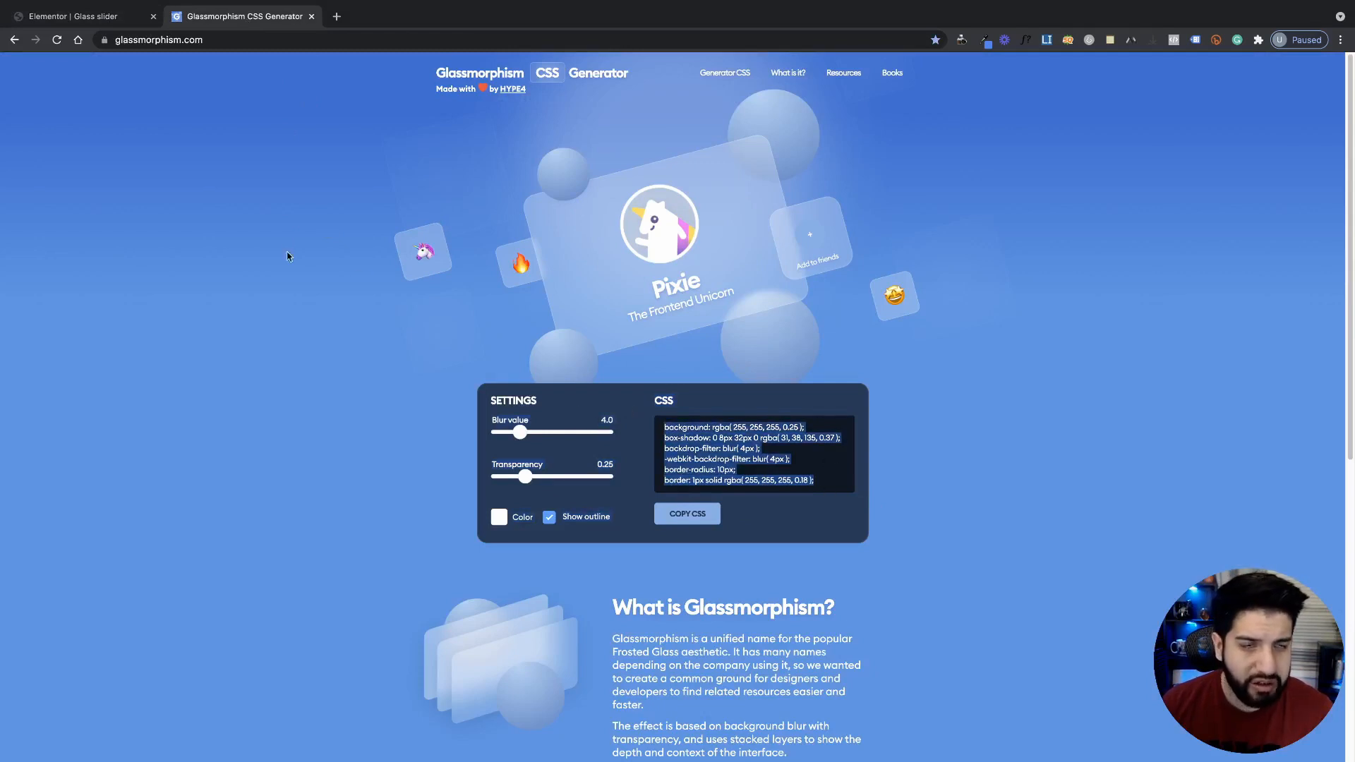
# - Look over the generator's frosted-glass CSS output and go back to the Elementor editor
pyautogui.click(78, 16)
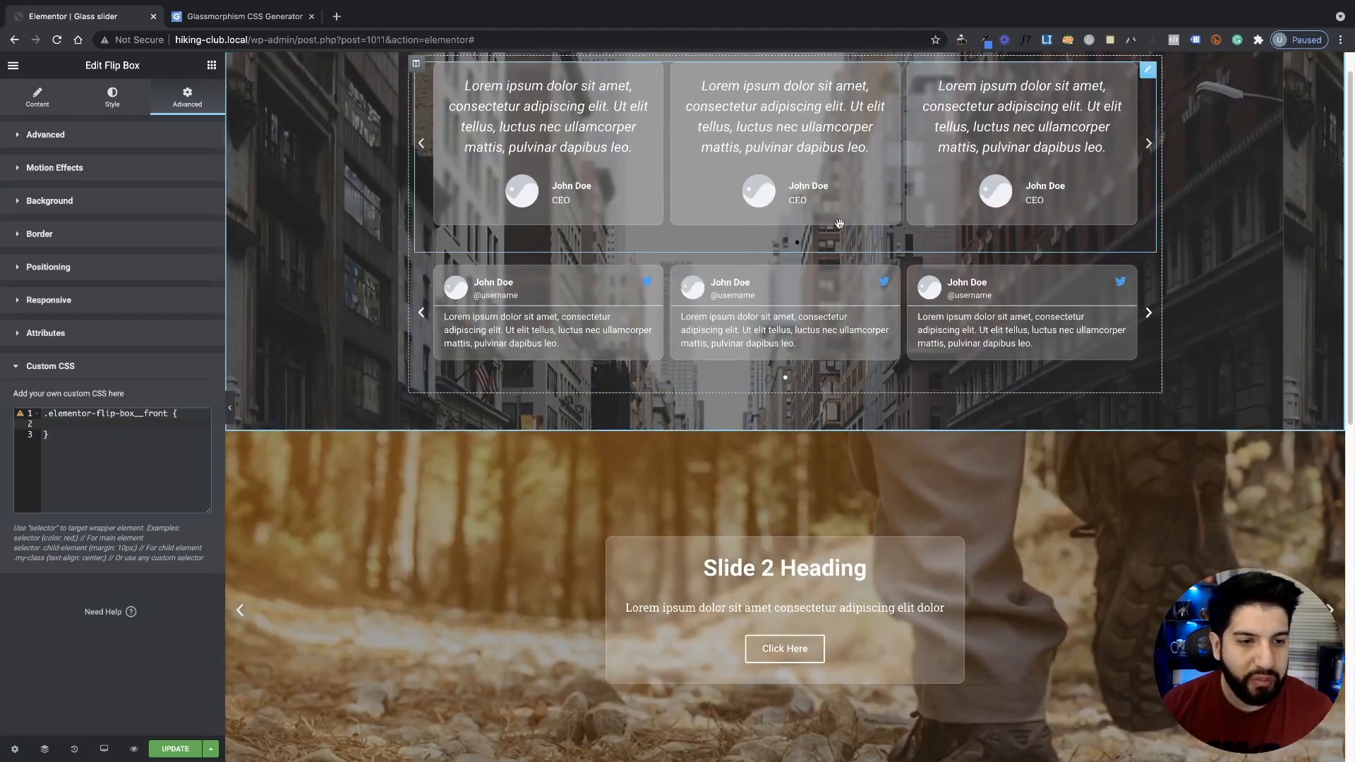
# - Fill the front rule with the glass CSS so the card turns translucent over the city photo
pyautogui.scroll(-3)
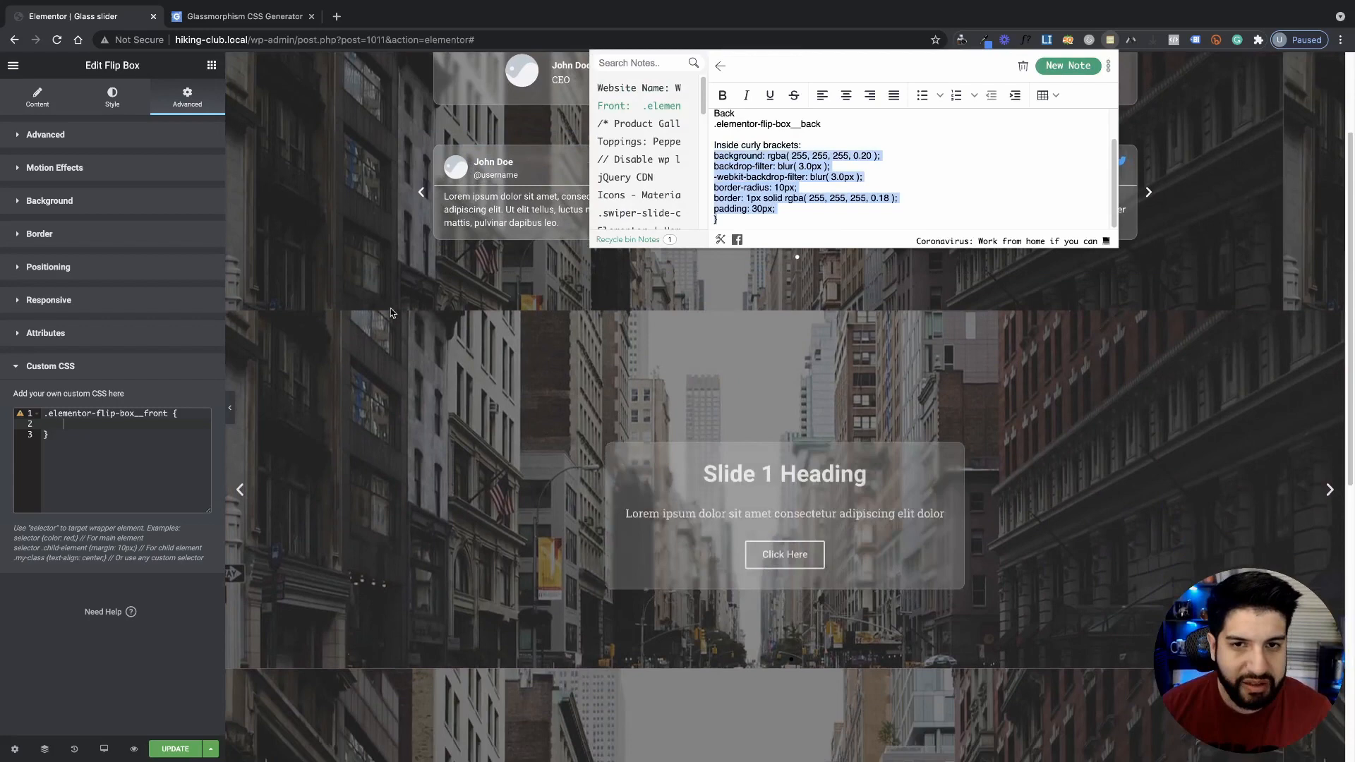
pyautogui.scroll(-3)
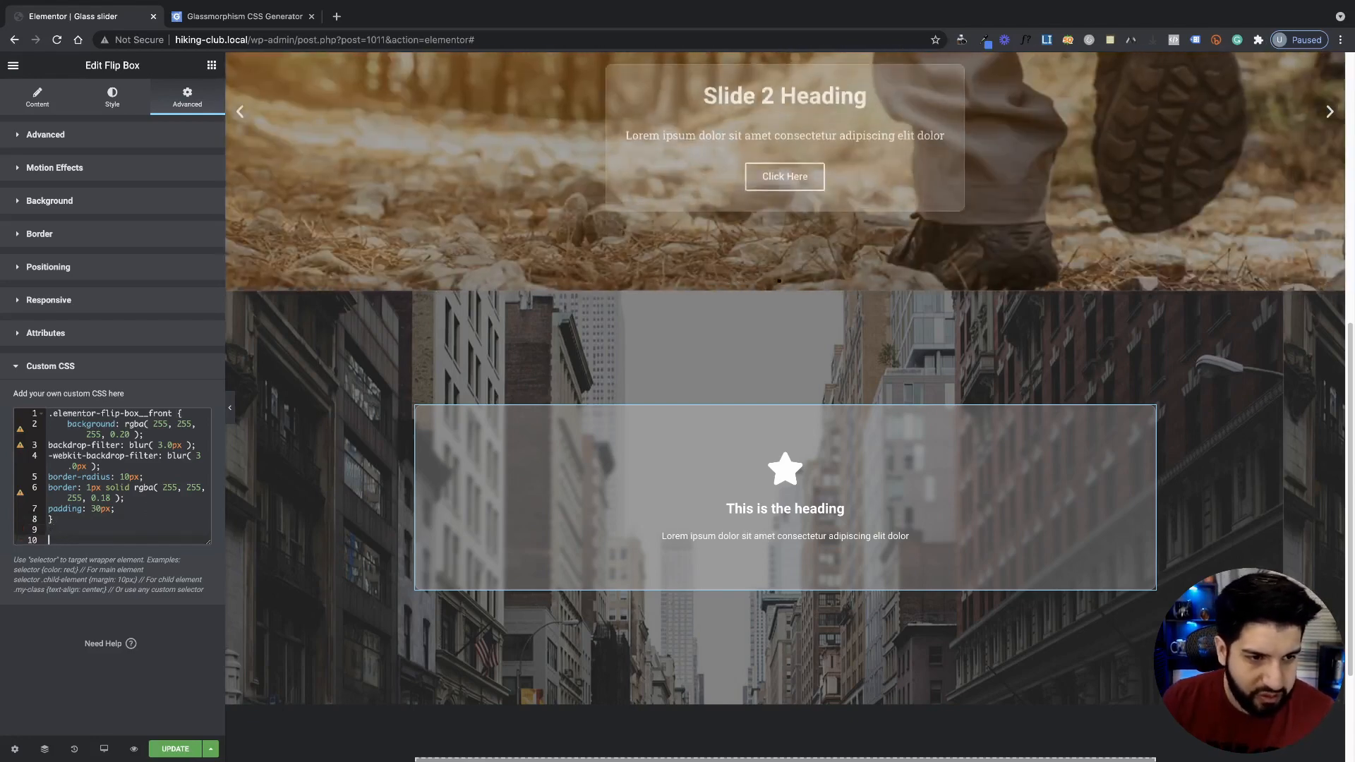
# - Start a `.elementor-flip-box__back` rule on a new line and reopen the glass CSS notes
pyautogui.press('Return')
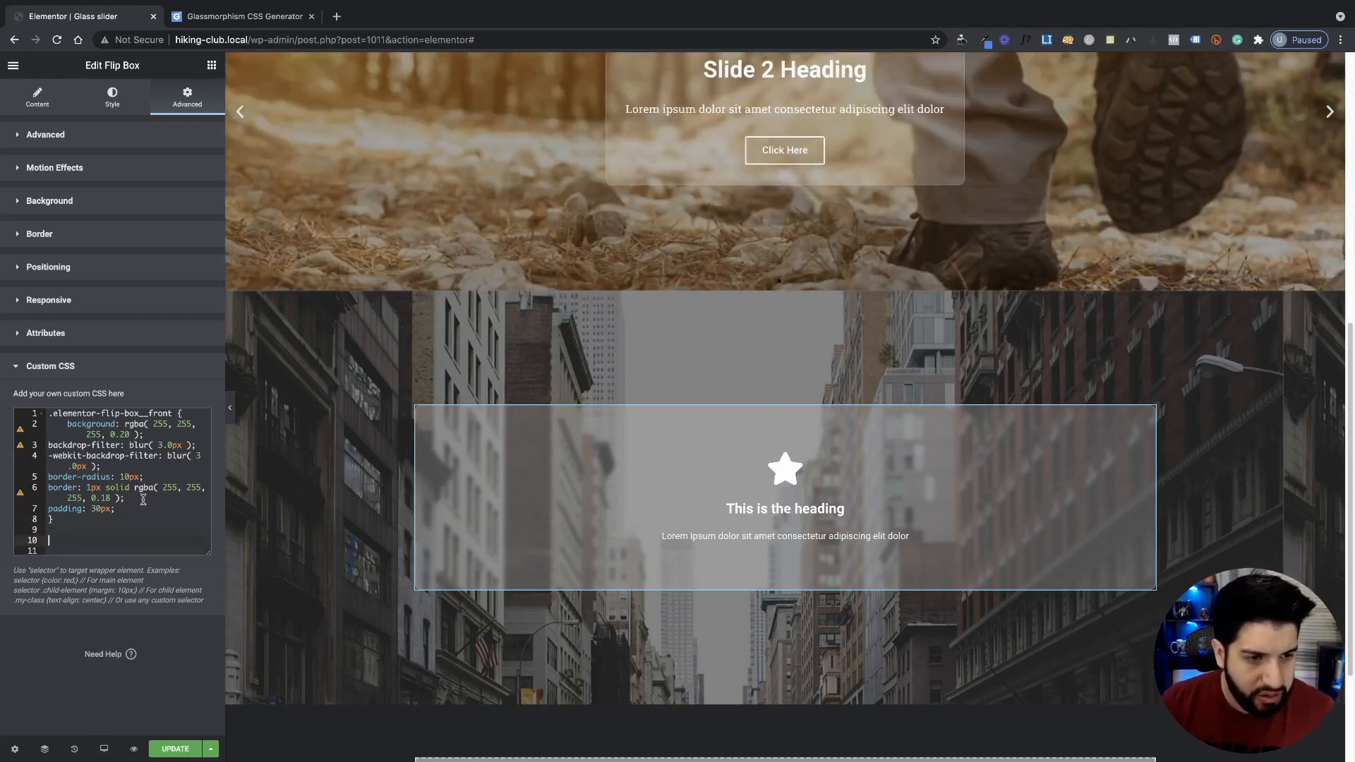
pyautogui.write('.elementor-flip-box__back {')
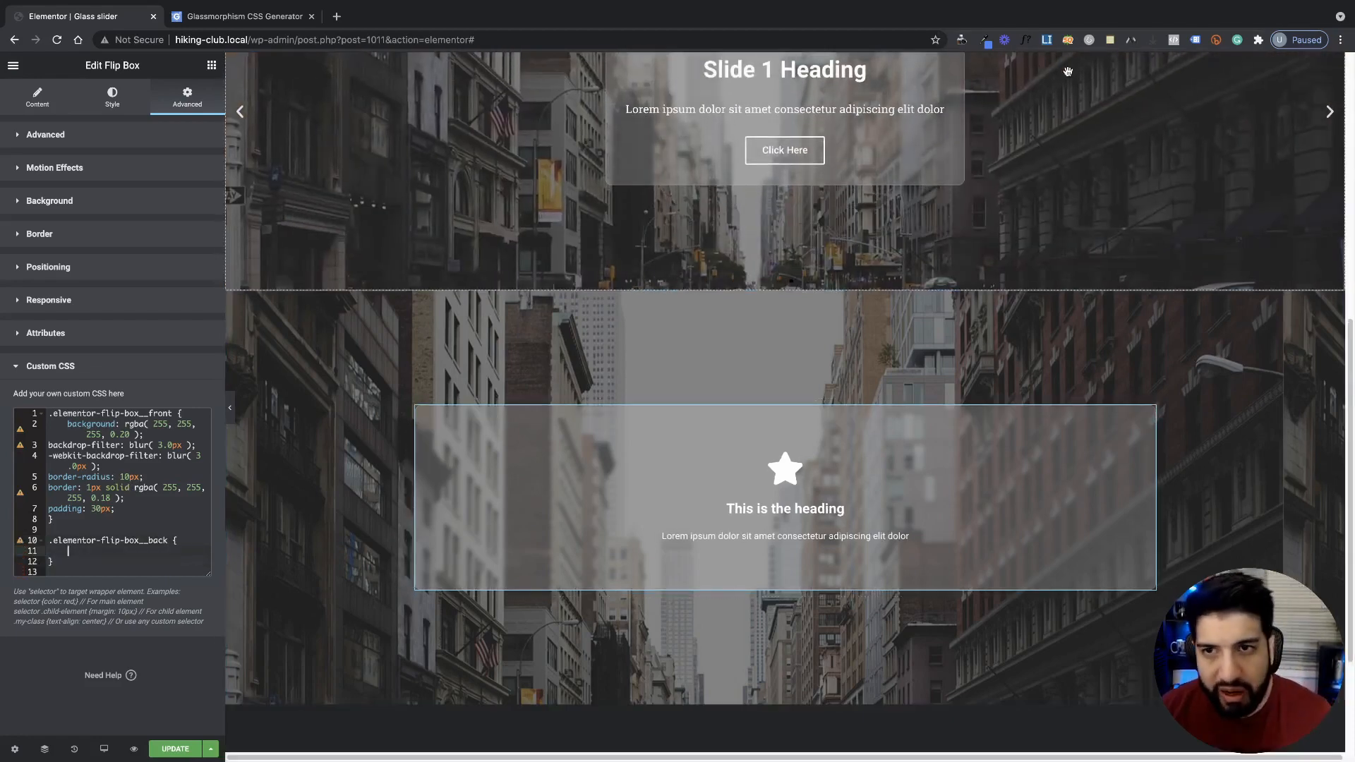
pyautogui.click(1109, 40)
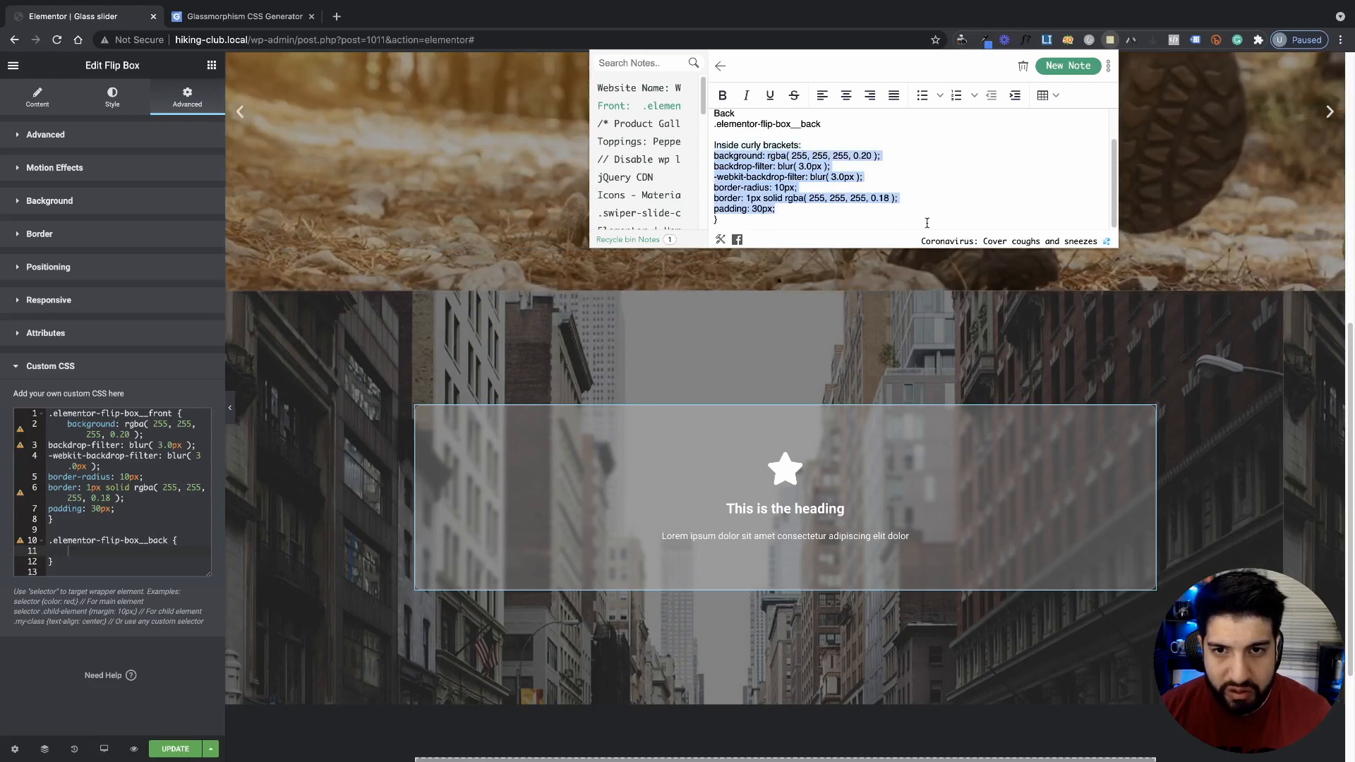
pyautogui.moveTo(199, 463)
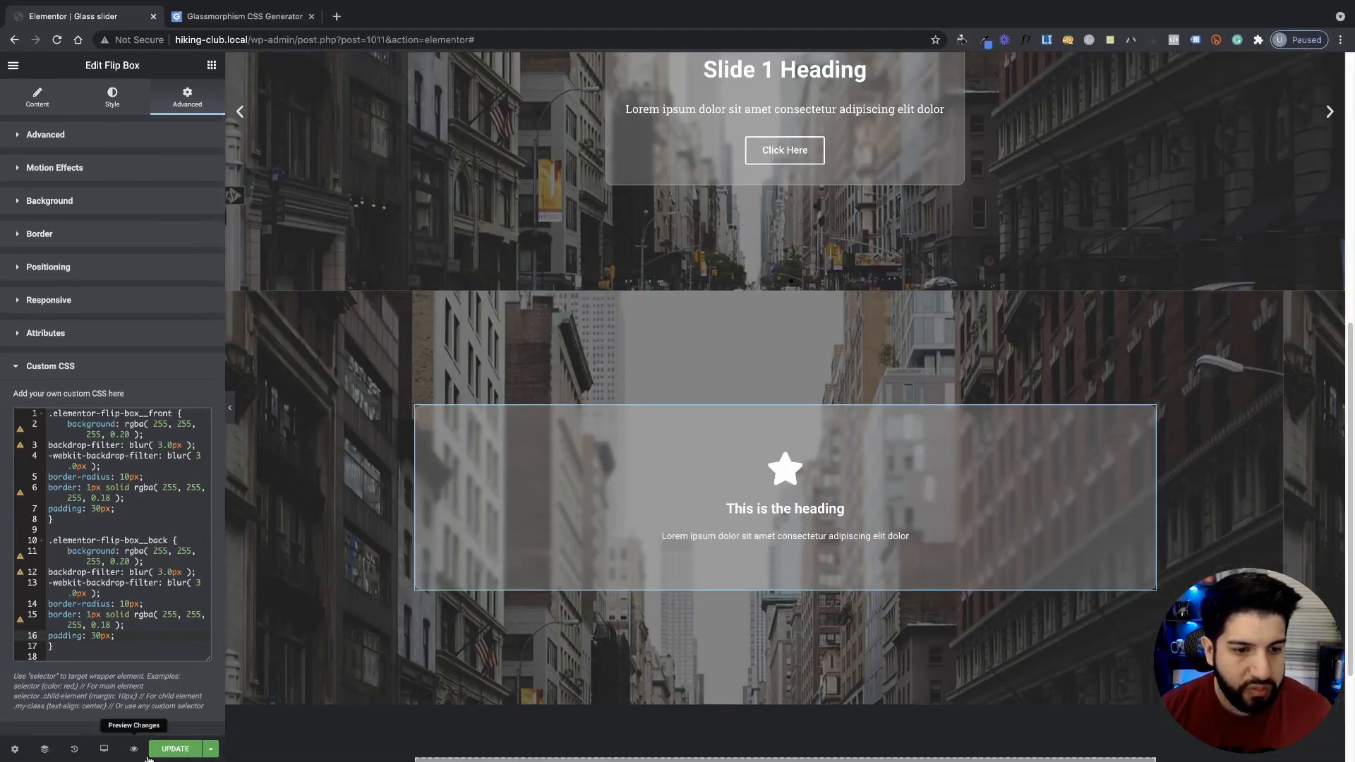
# - Preview the page with the frosted-glass flip box in a new browser tab
pyautogui.click(1328, 111)
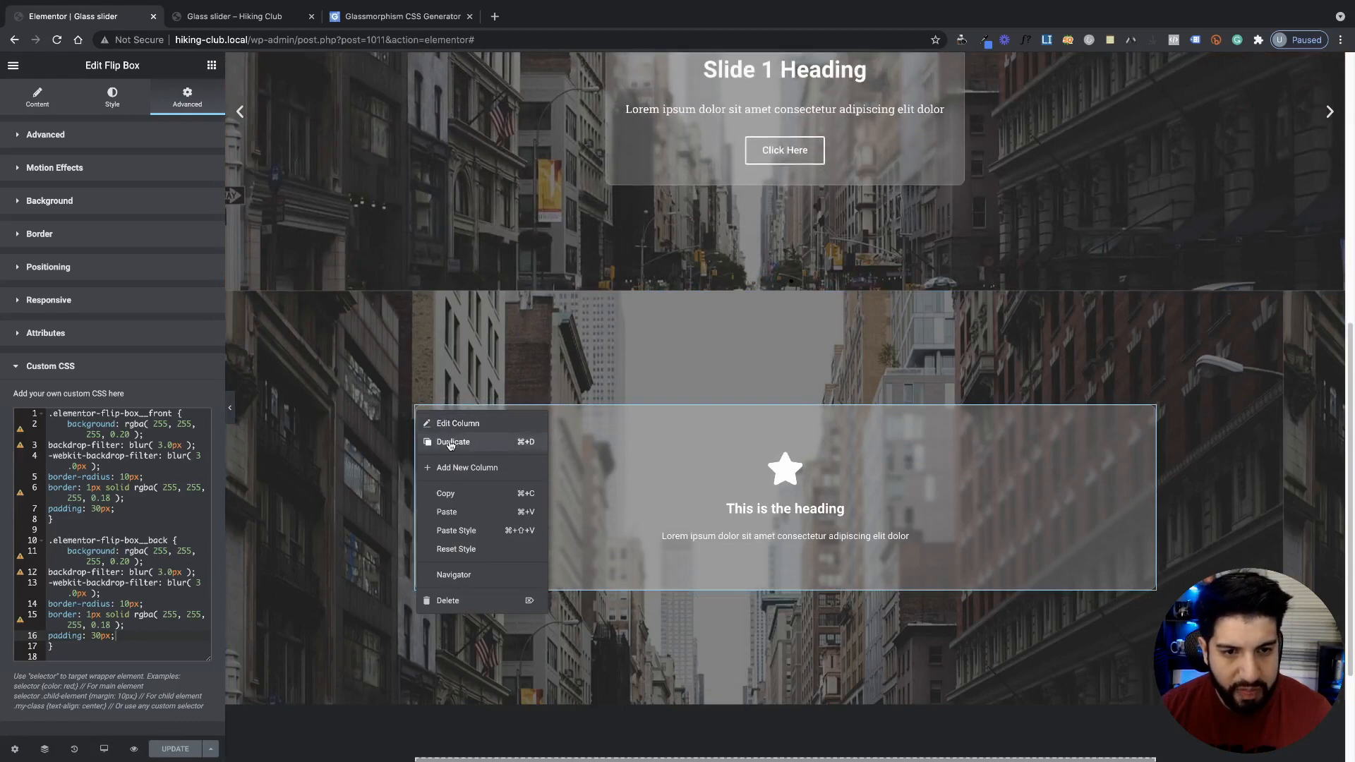
# - Duplicate the flip box card column twice, giving three side-by-side glass cards
pyautogui.click(453, 442)
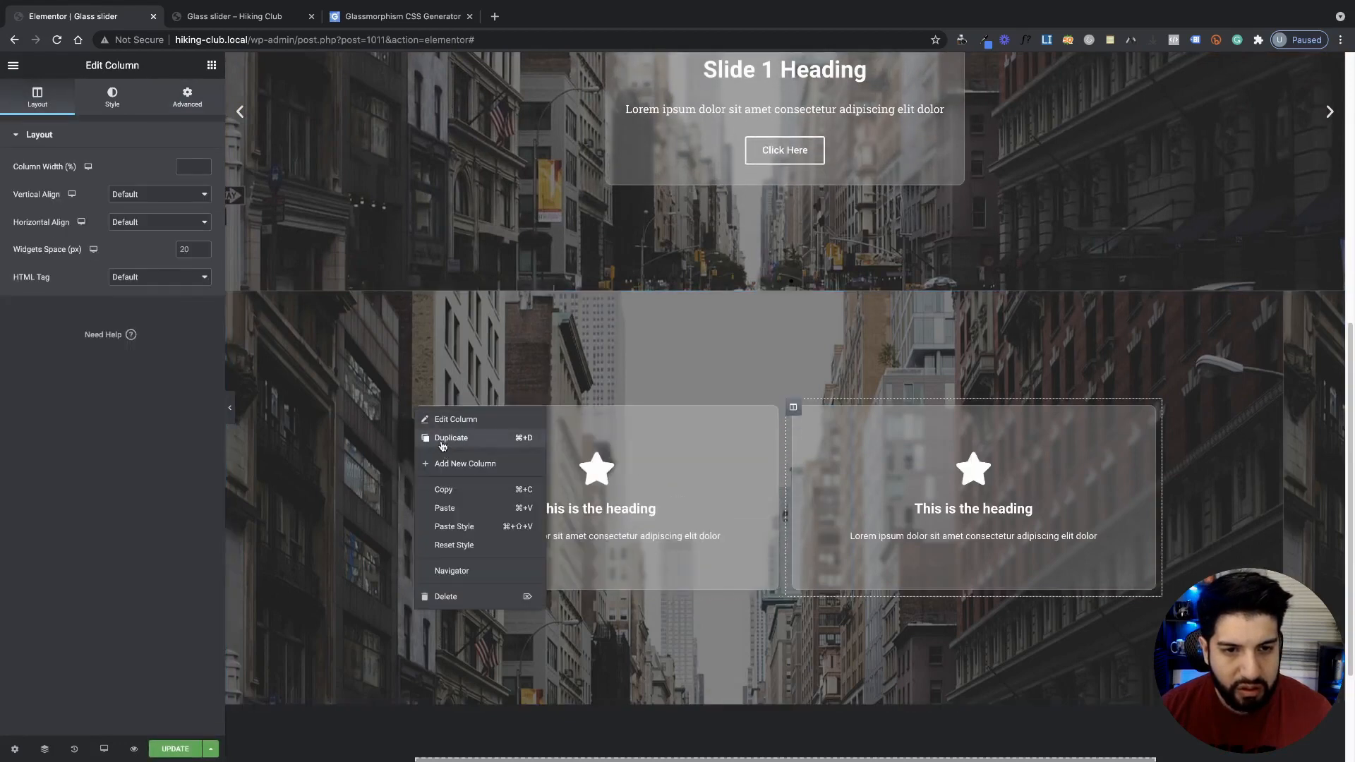
pyautogui.click(450, 437)
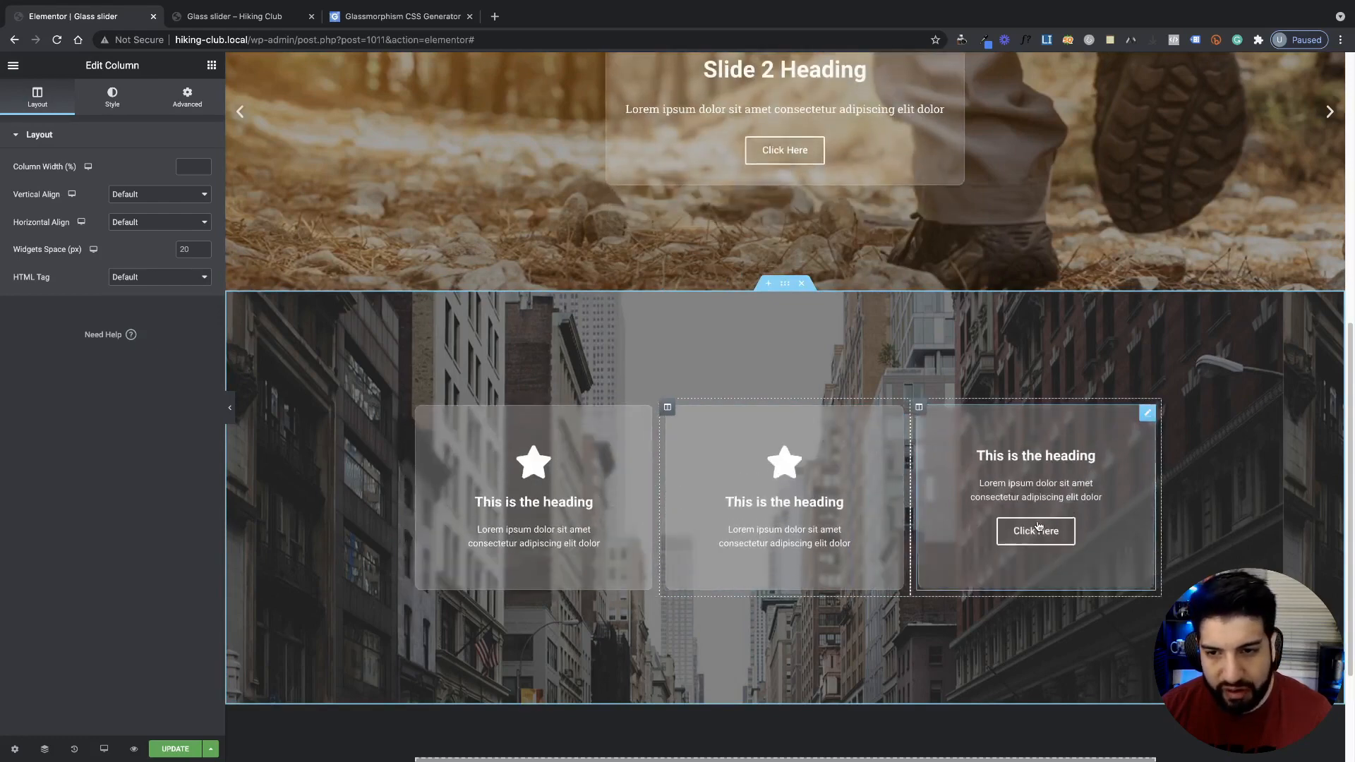
pyautogui.scroll(-3)
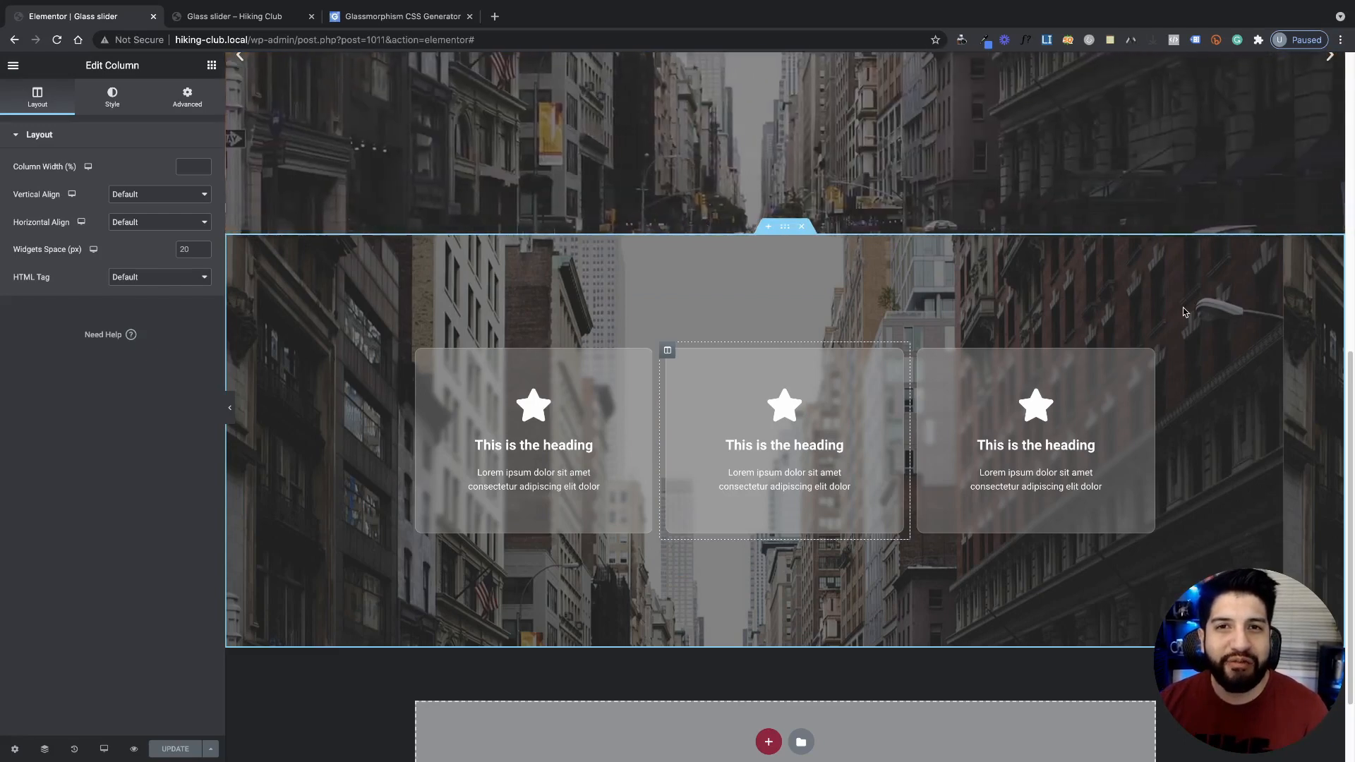
pyautogui.scroll(3)
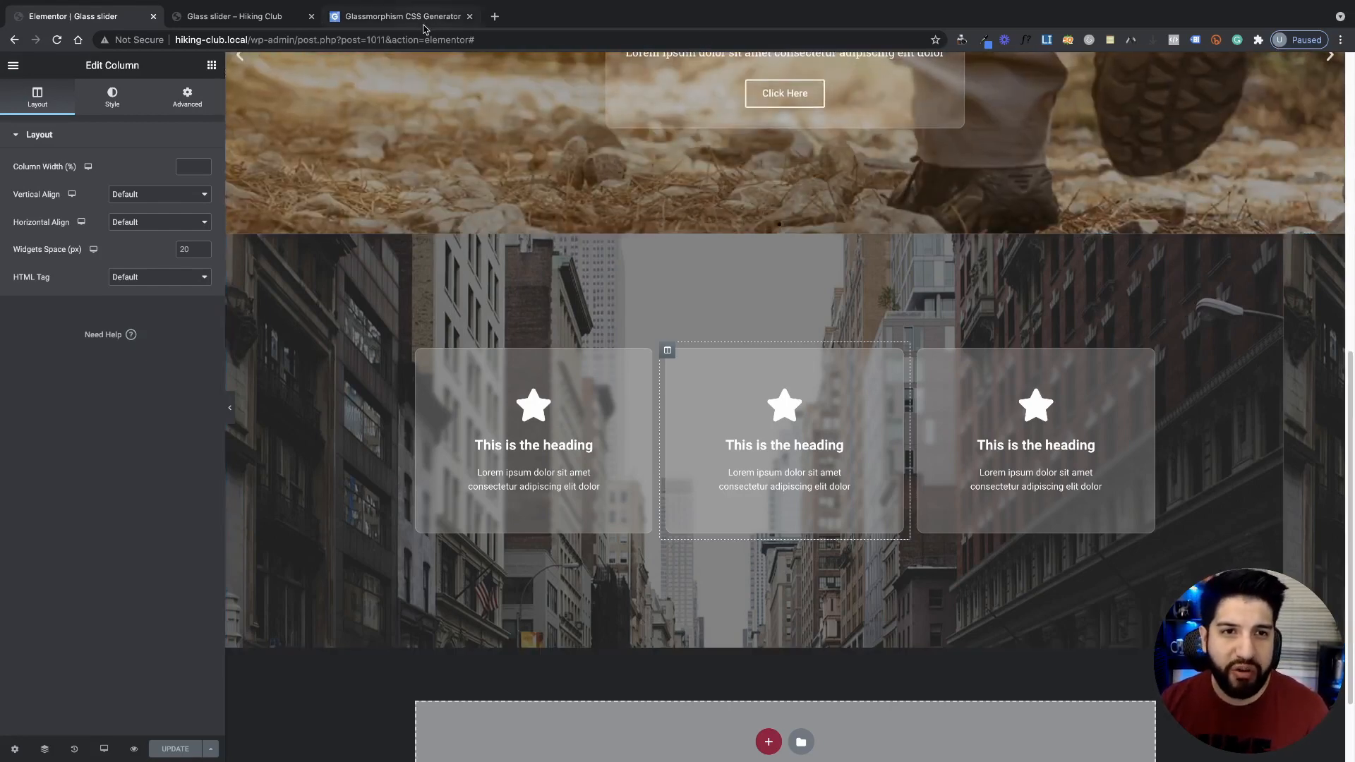
pyautogui.click(397, 16)
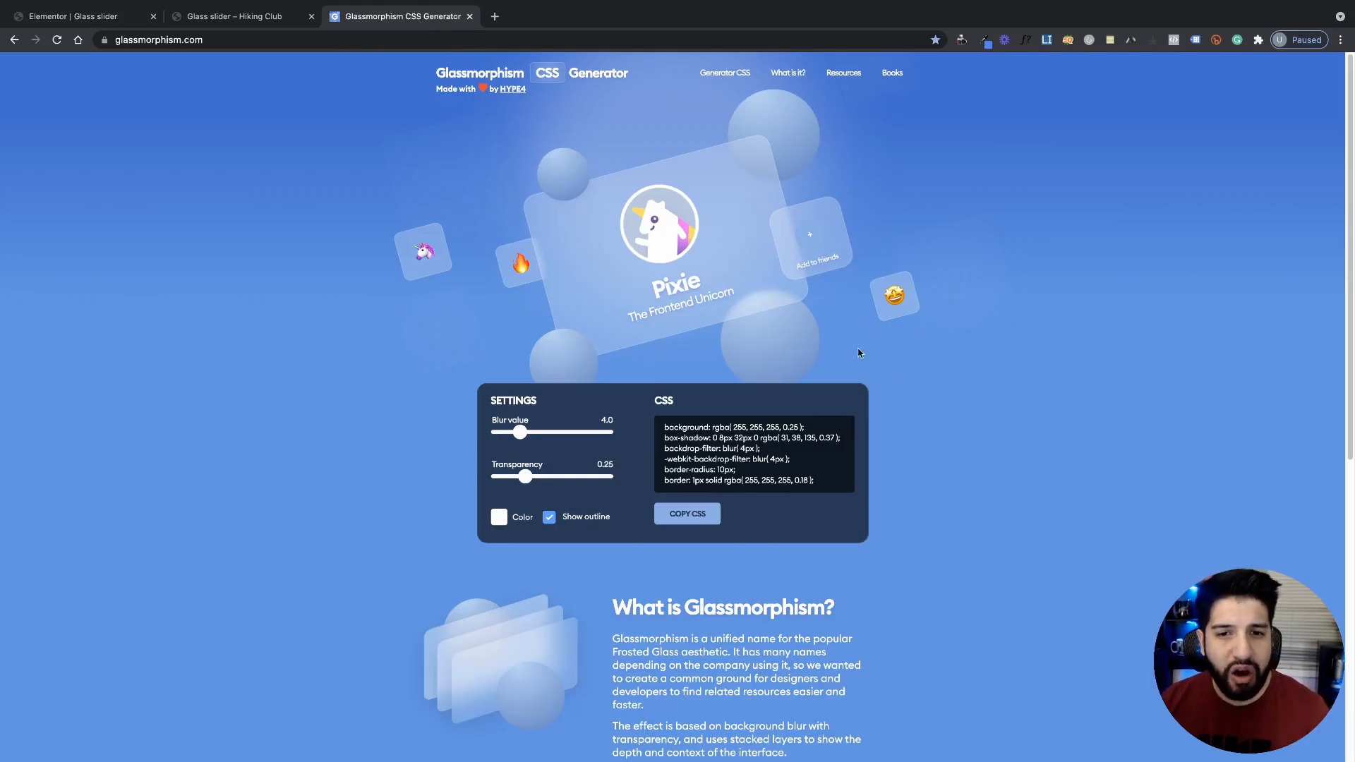
pyautogui.moveTo(932, 381)
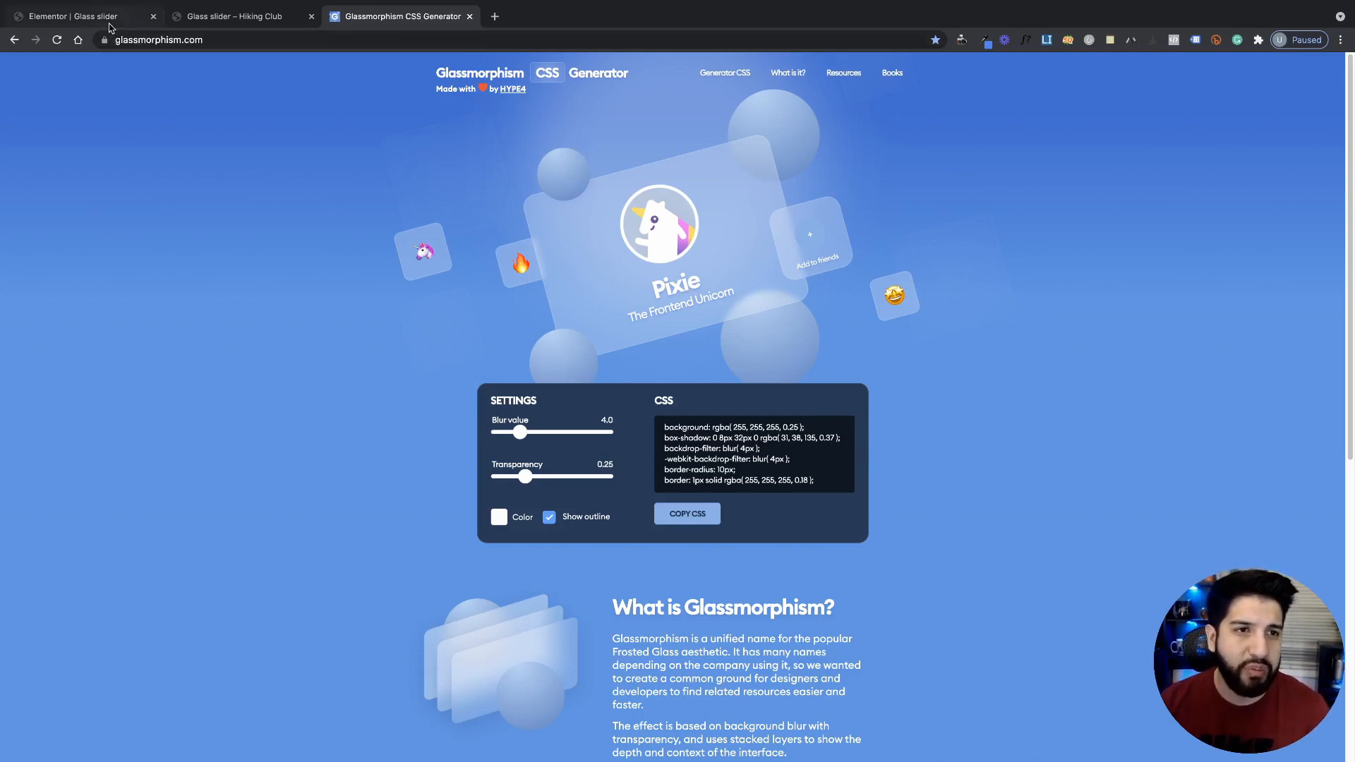
pyautogui.click(82, 16)
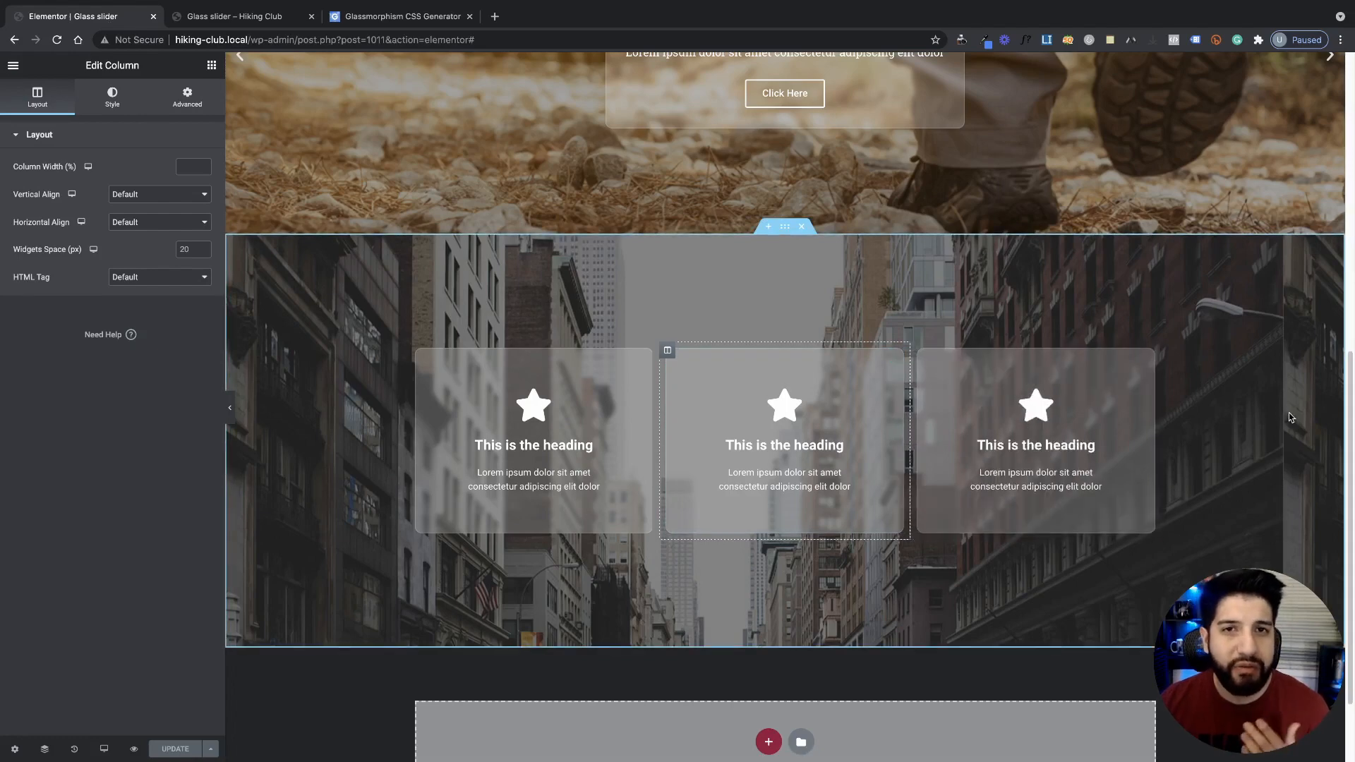